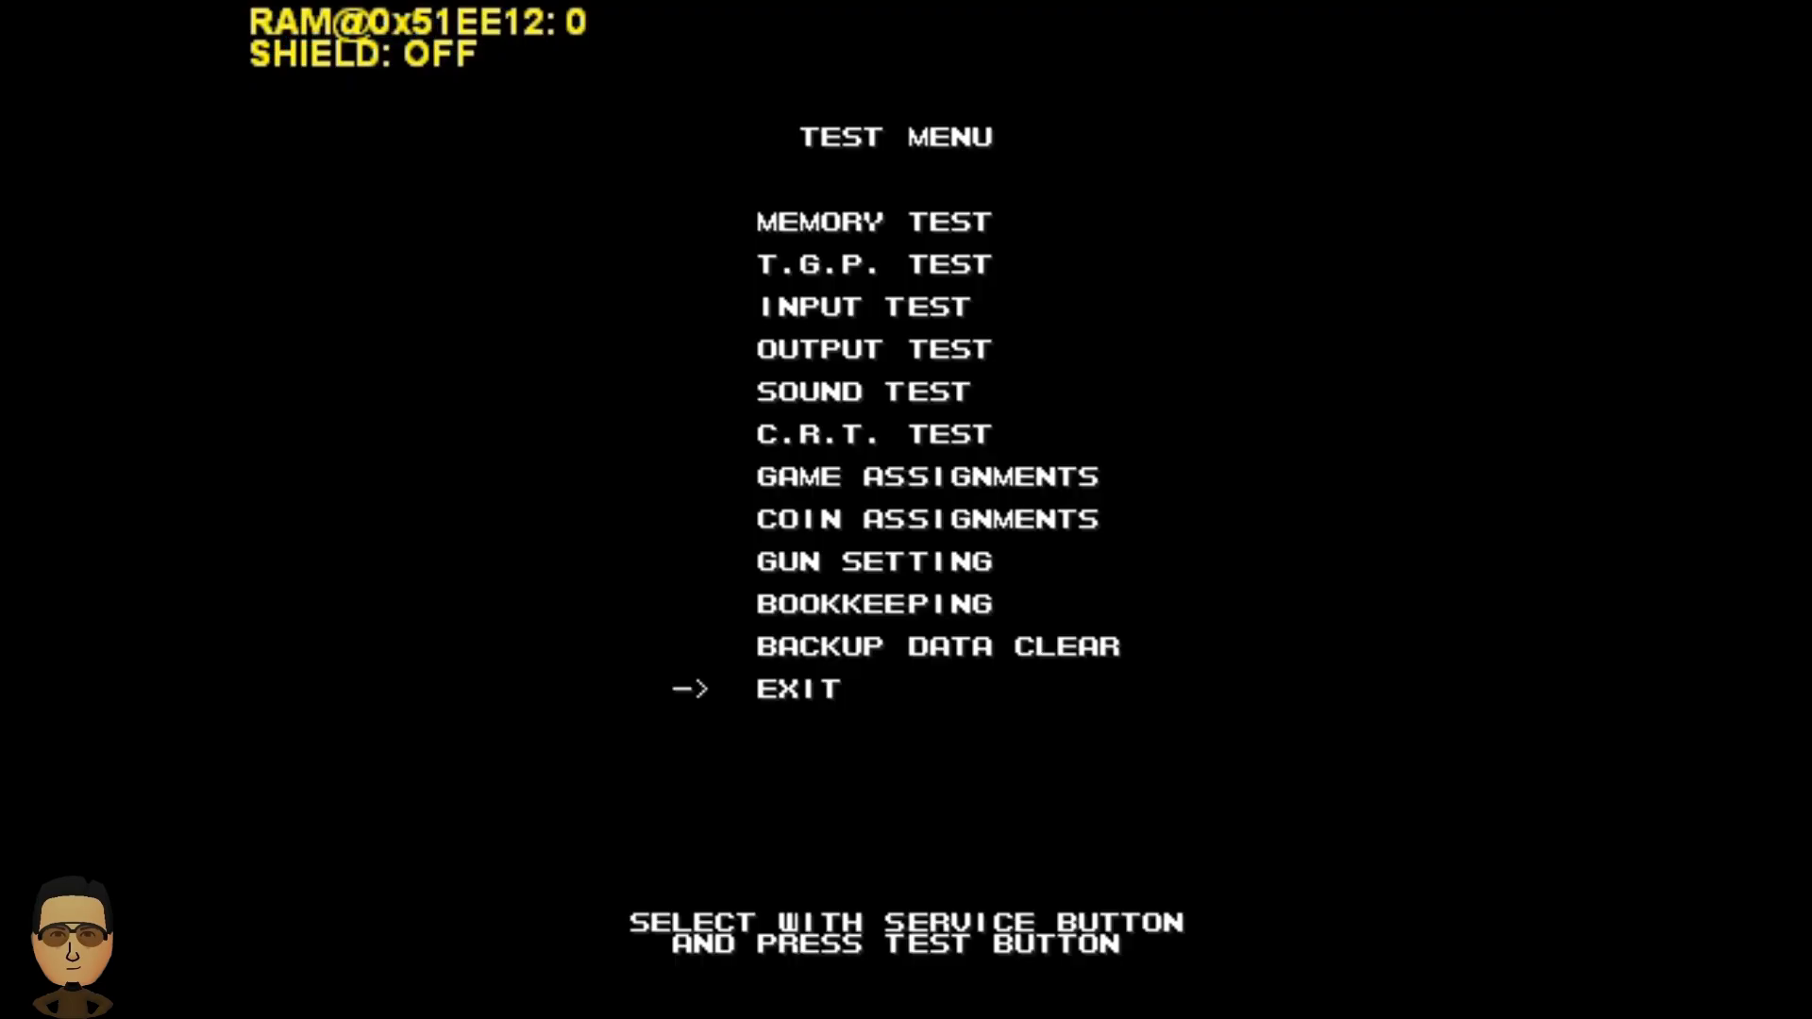
Step: Enter the test menu's Game Assignments showing difficulty NORMAL, then return to the test menu
key(up)
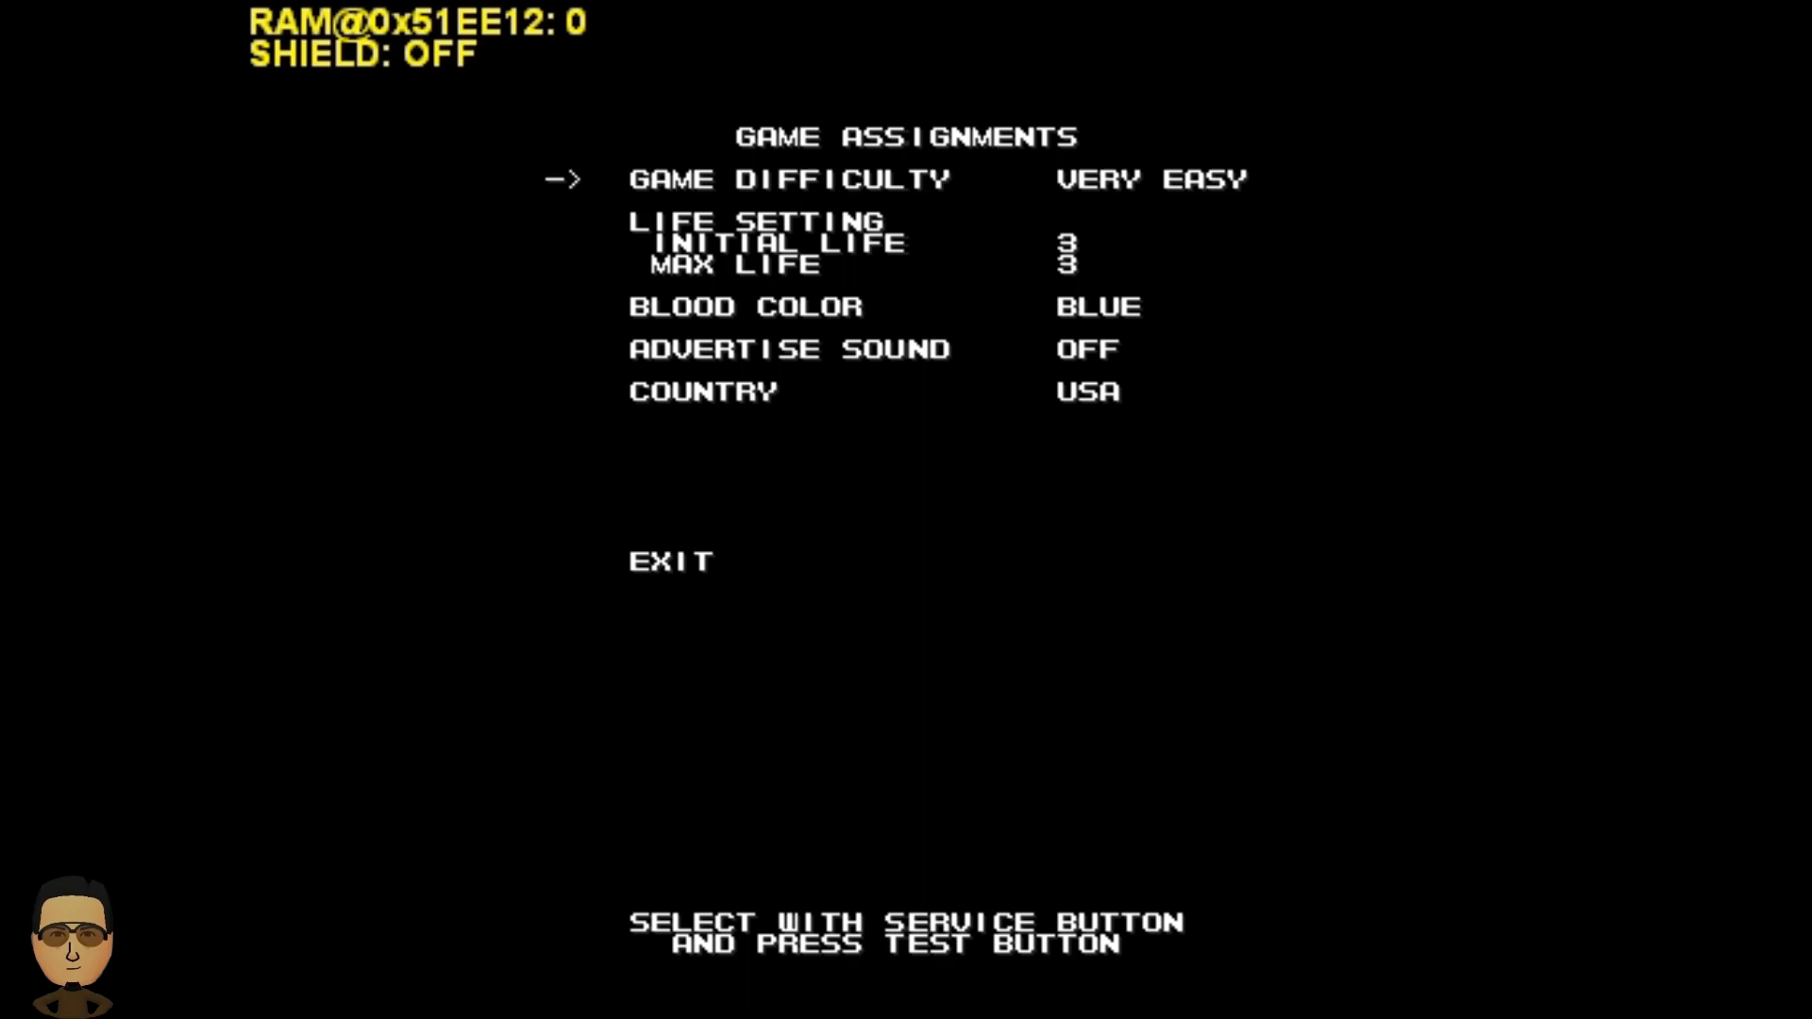
key(right)
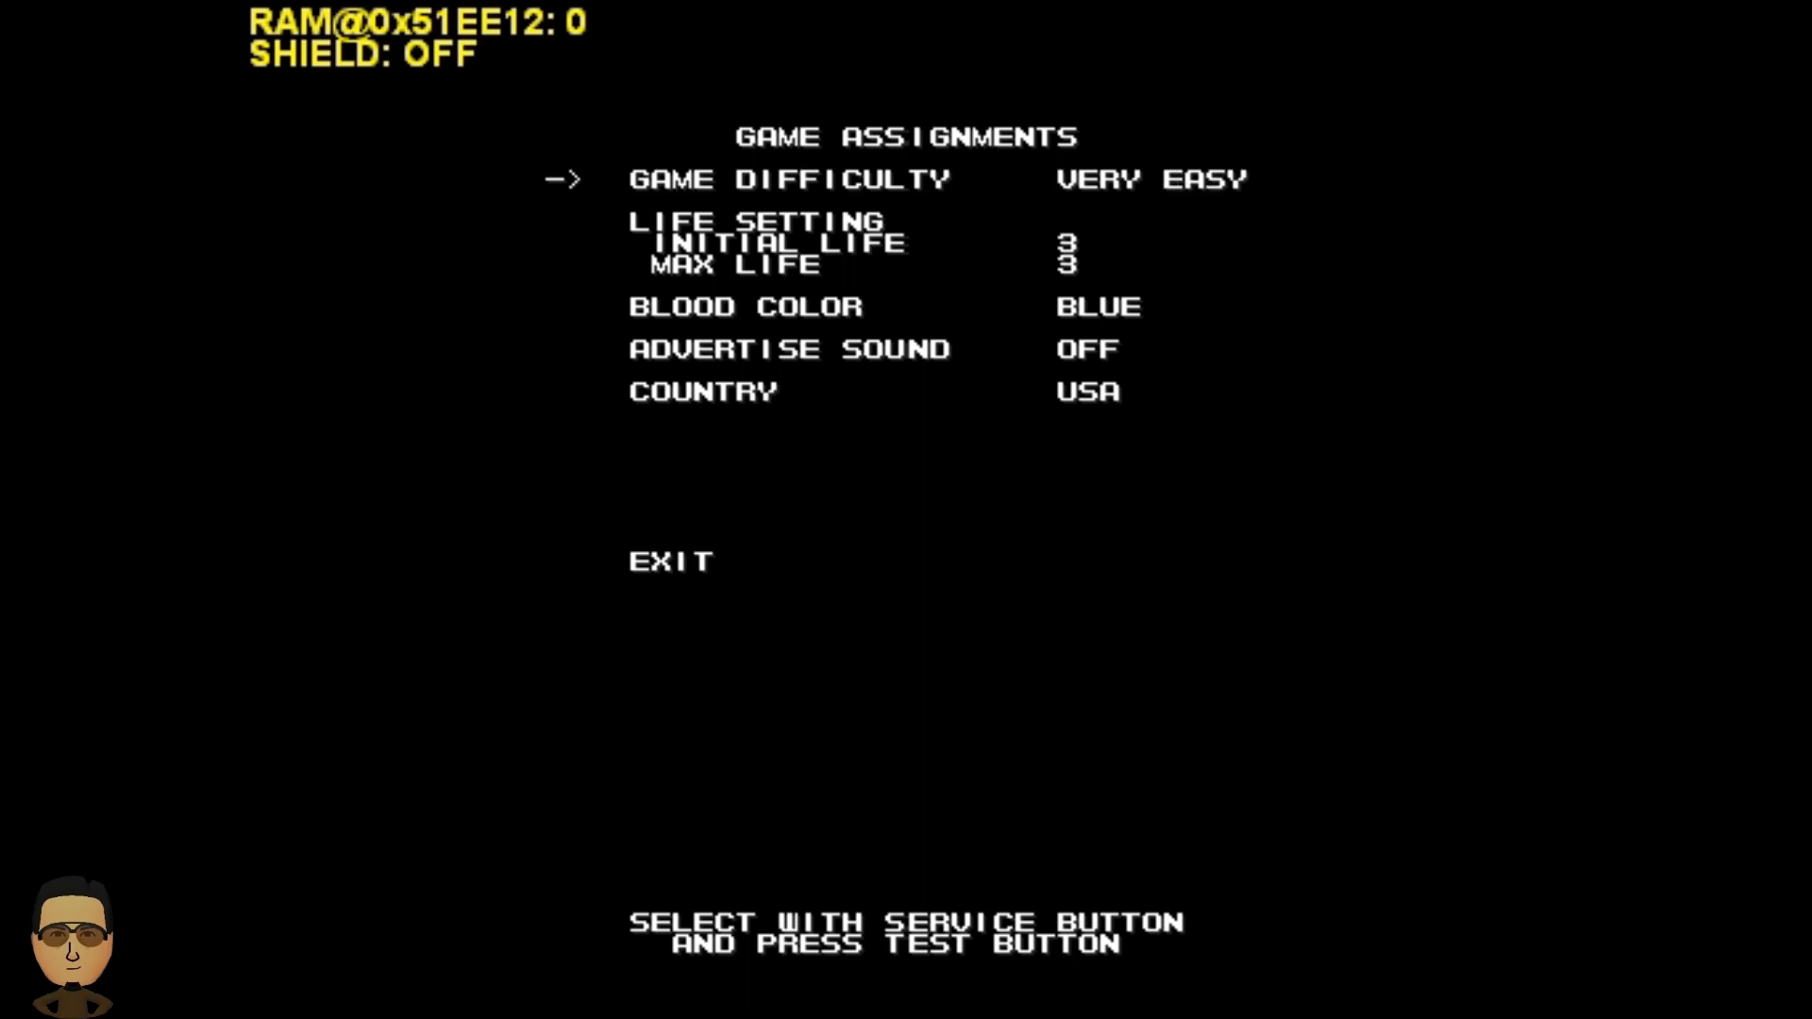
key(down)
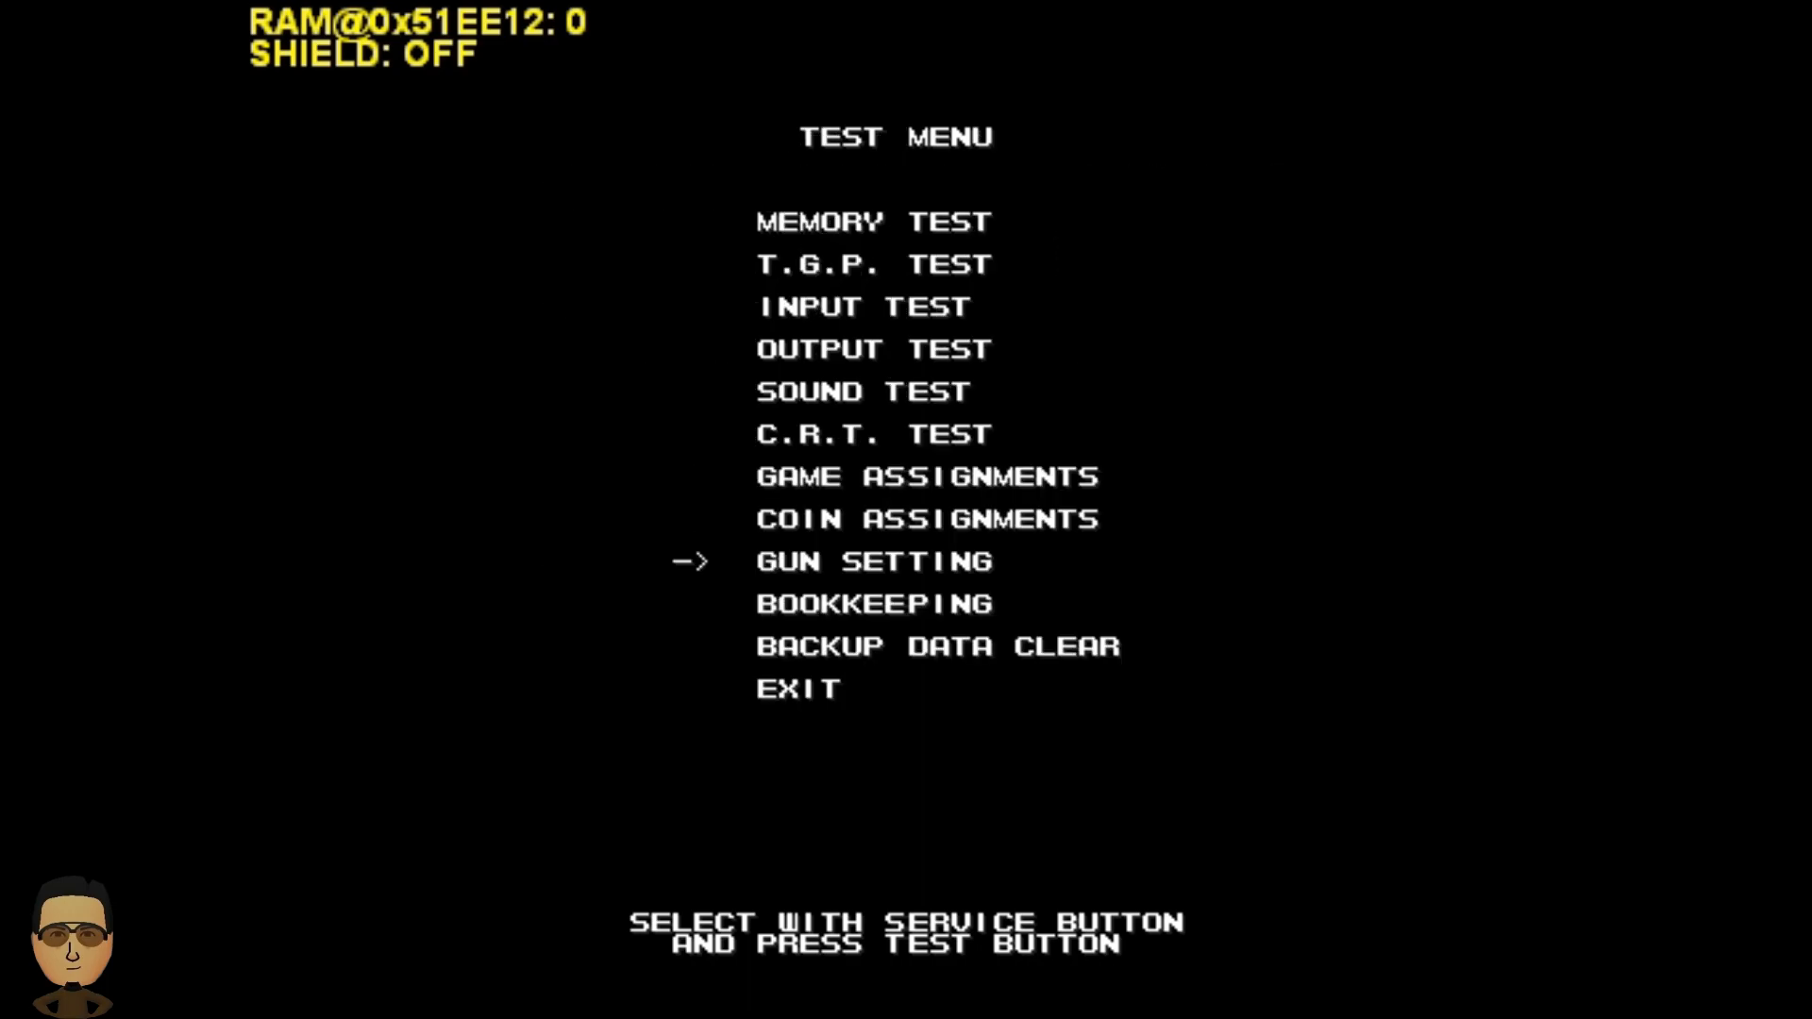
key(down)
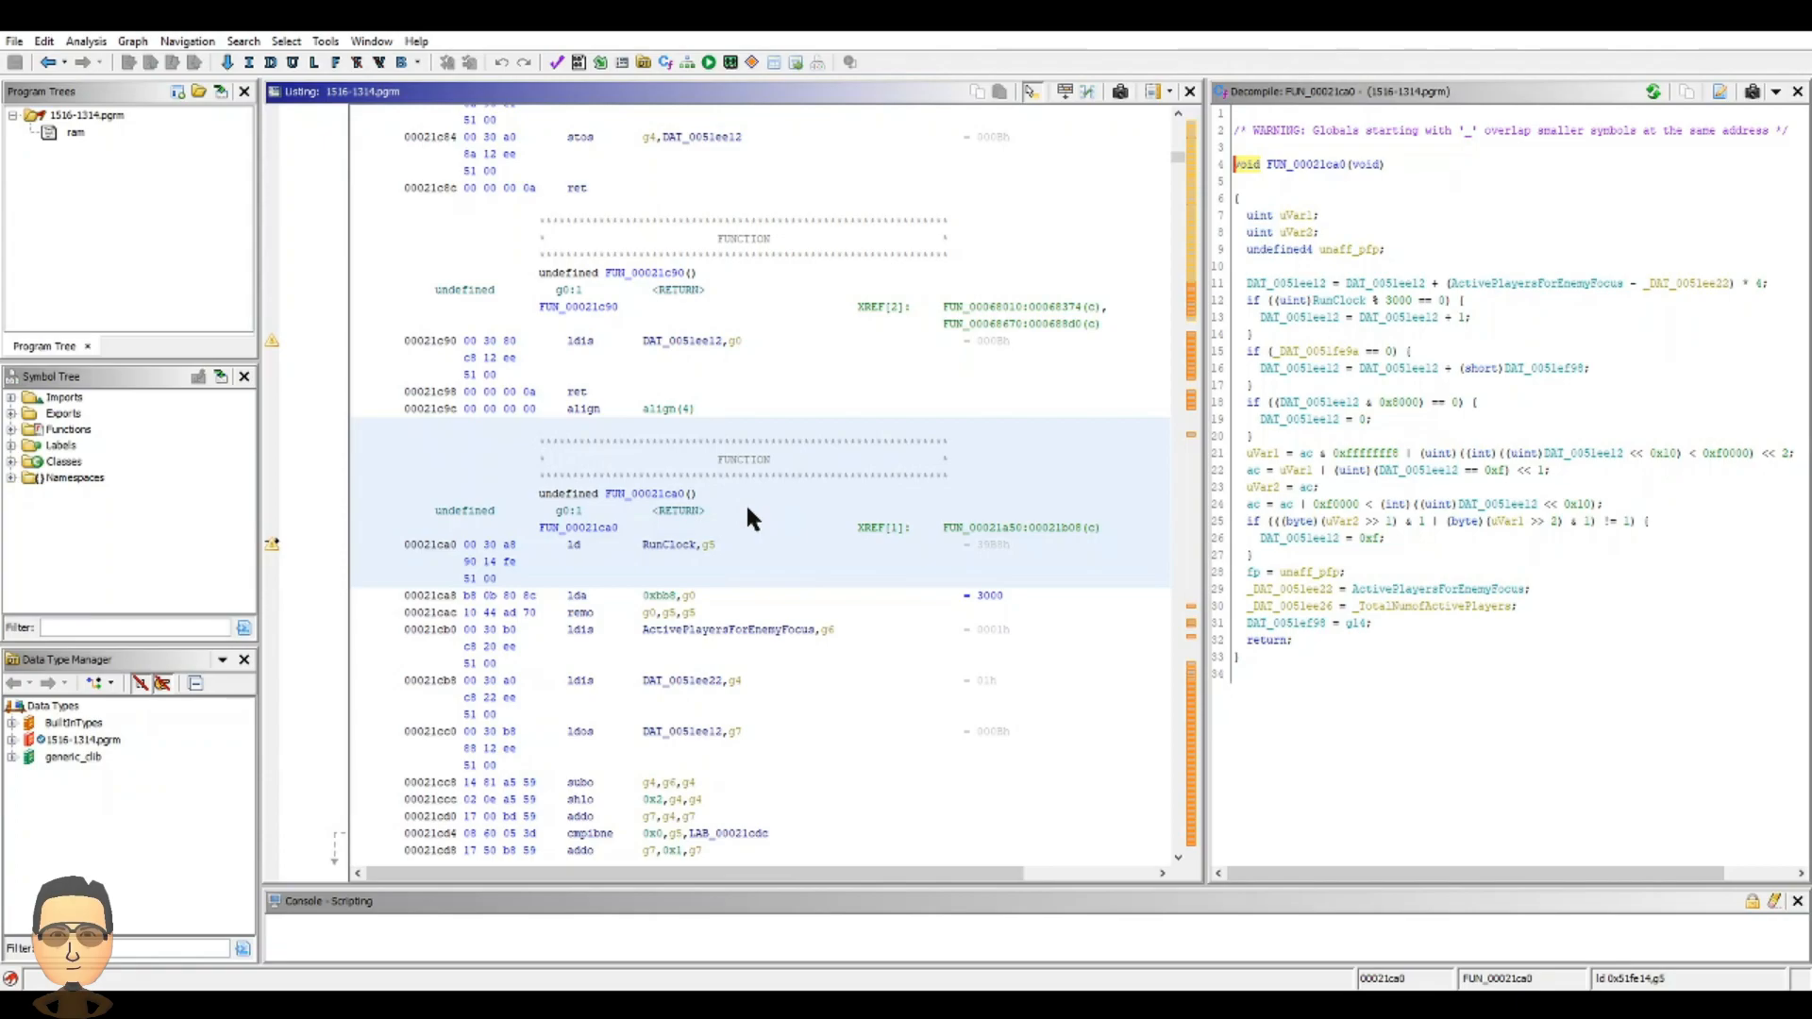
mouse_move(709, 502)
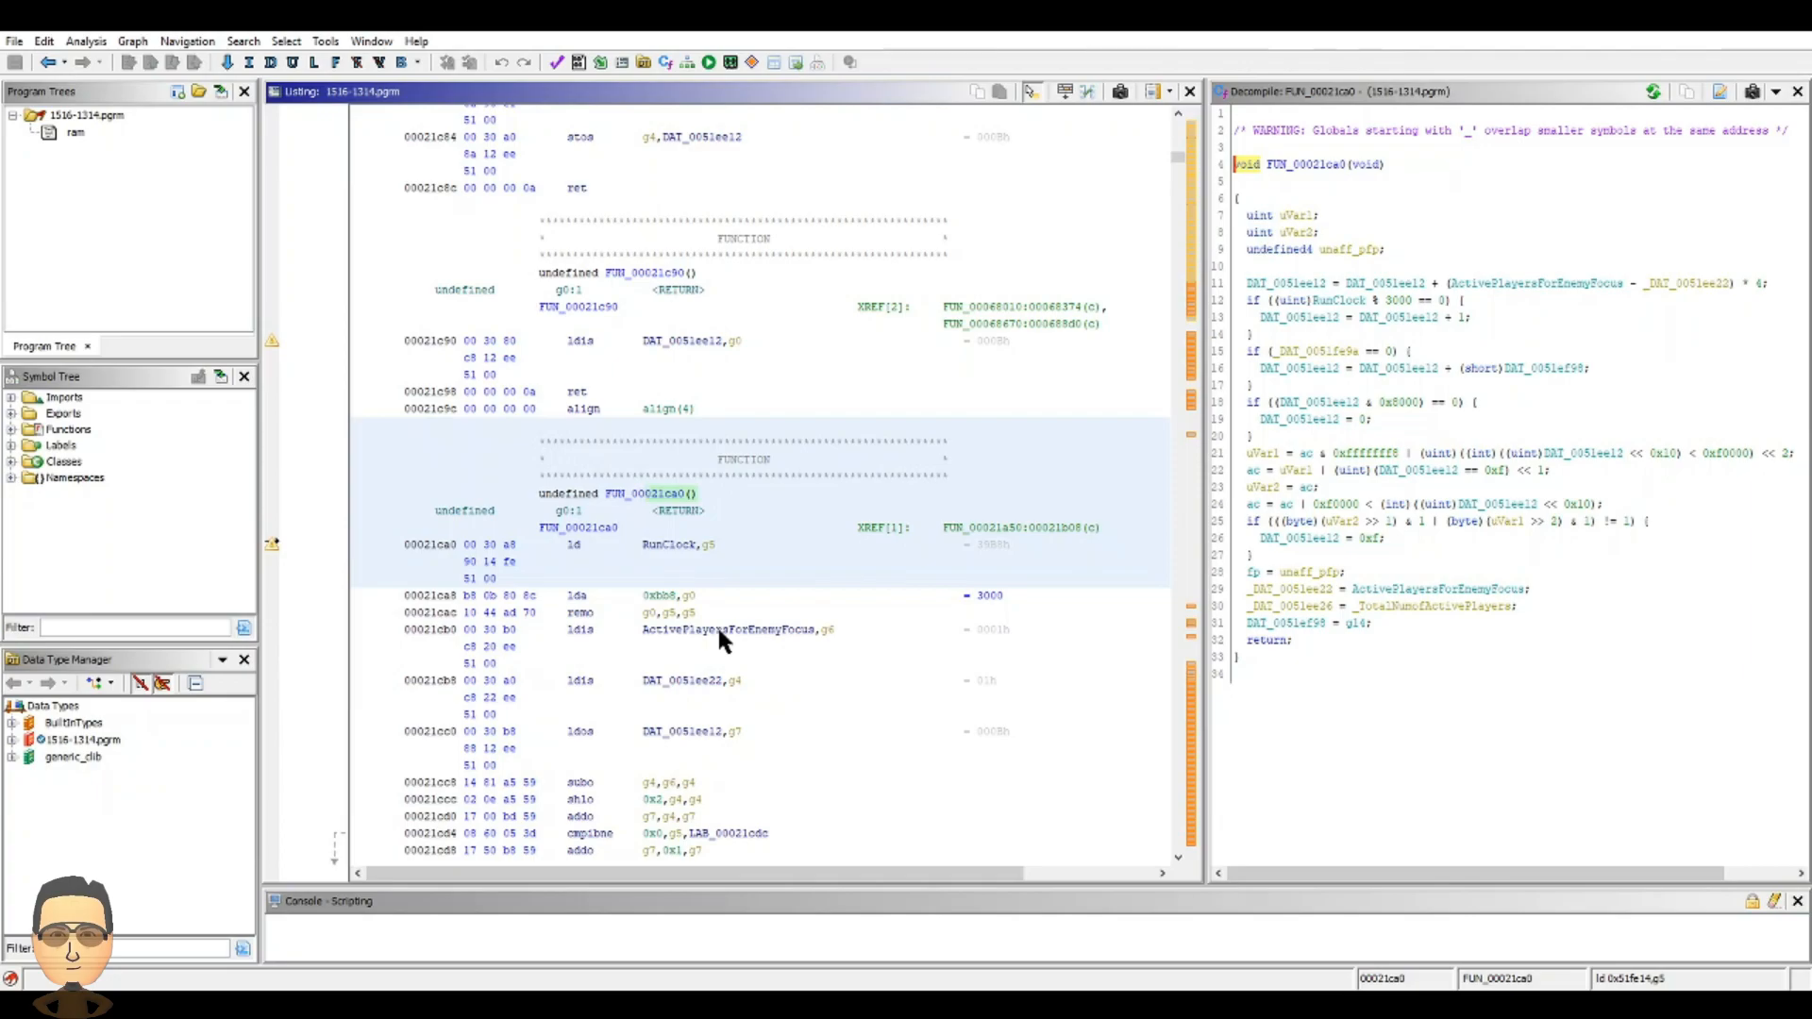
mouse_move(521, 589)
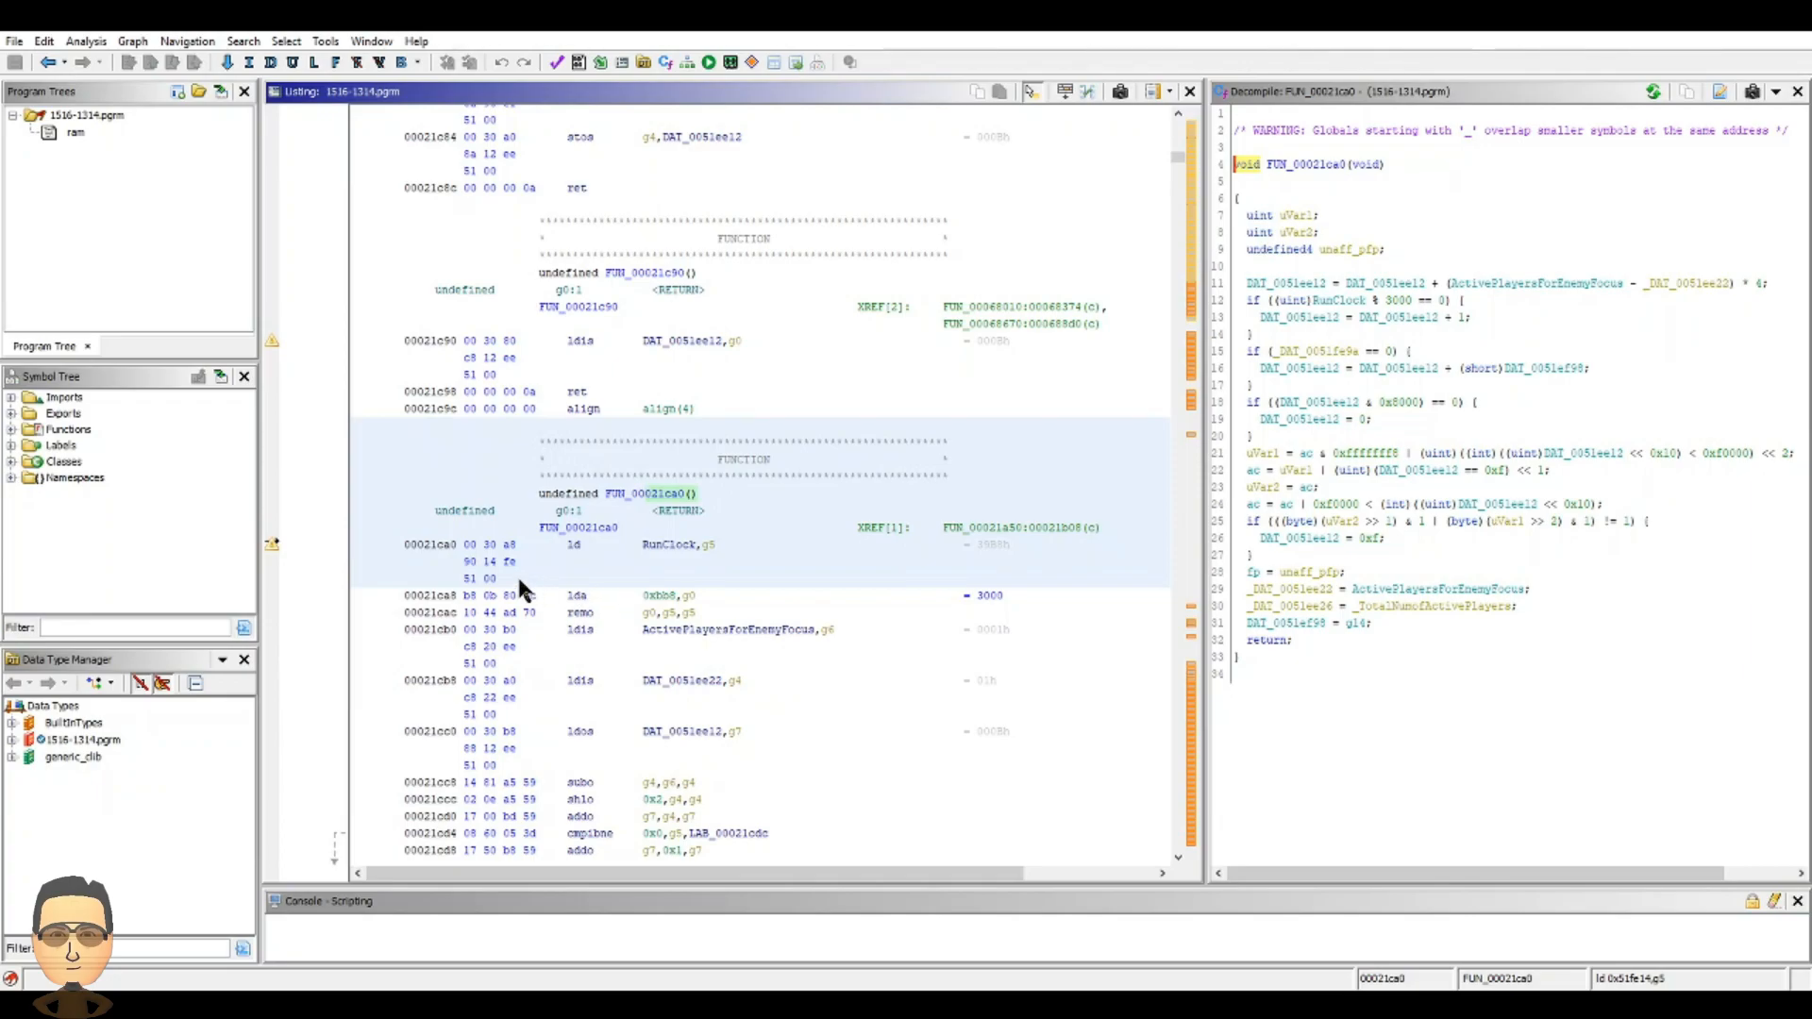
mouse_move(518, 583)
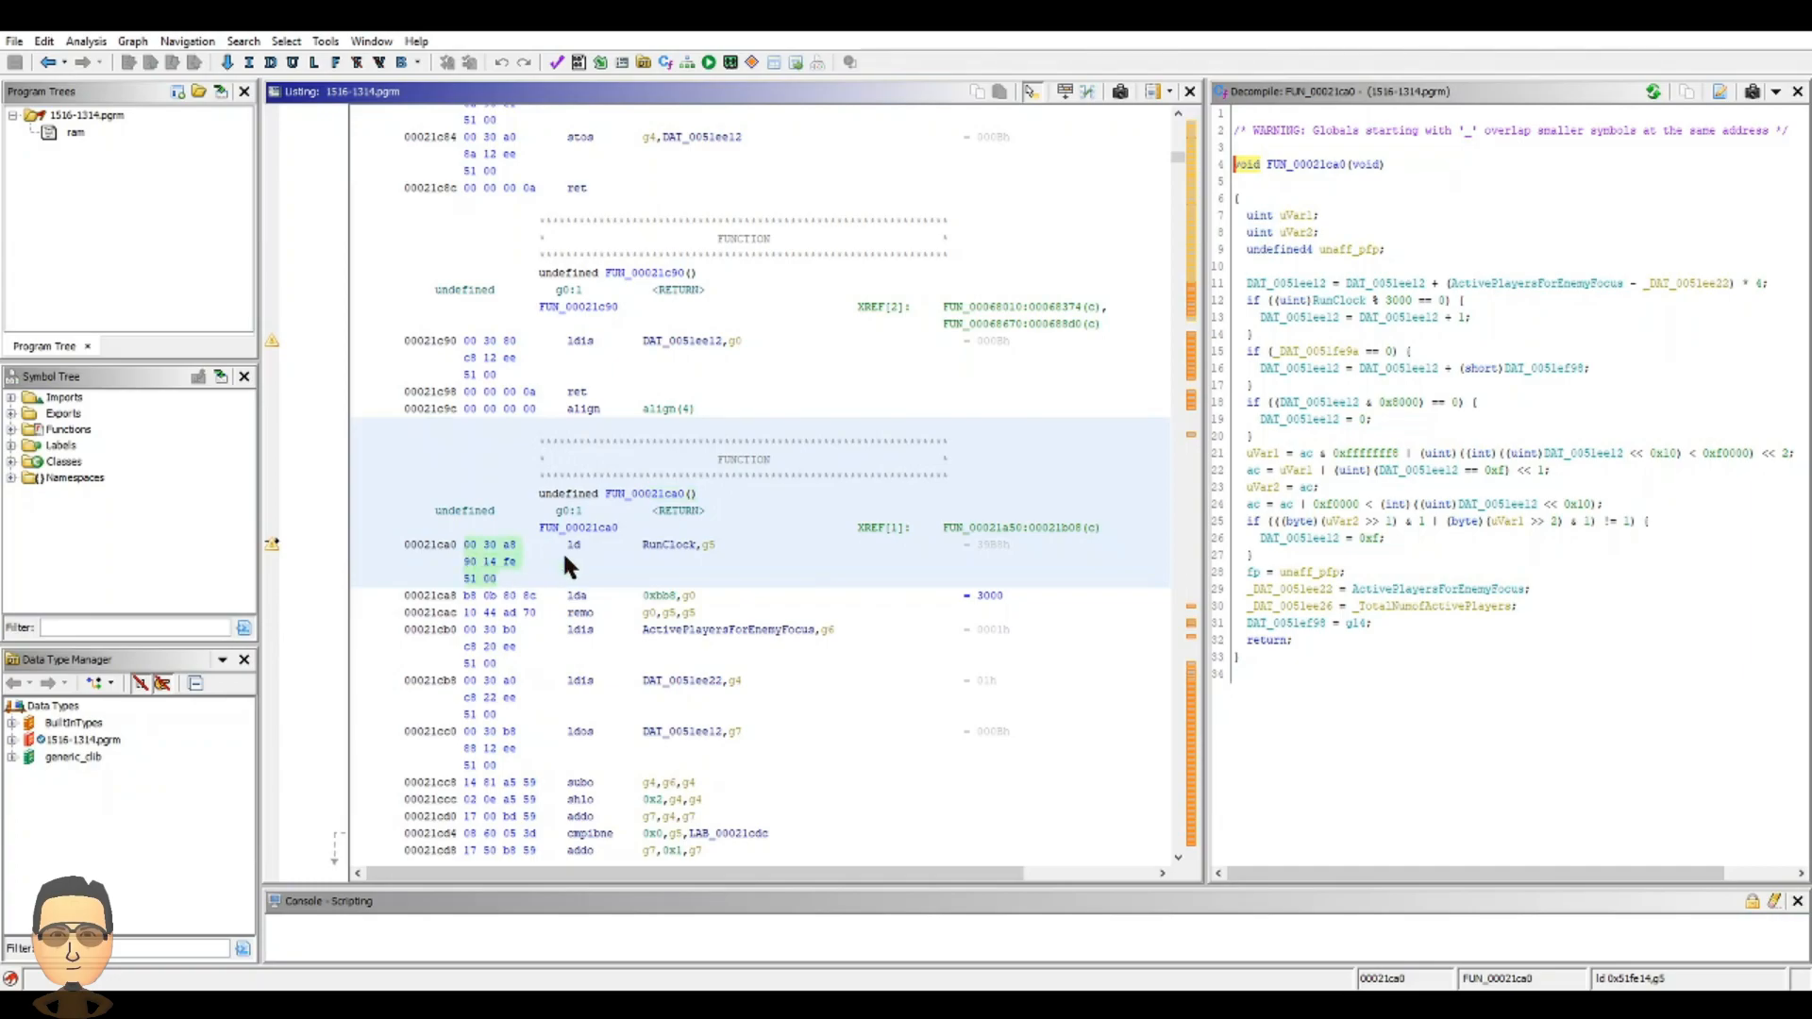
mouse_move(479, 576)
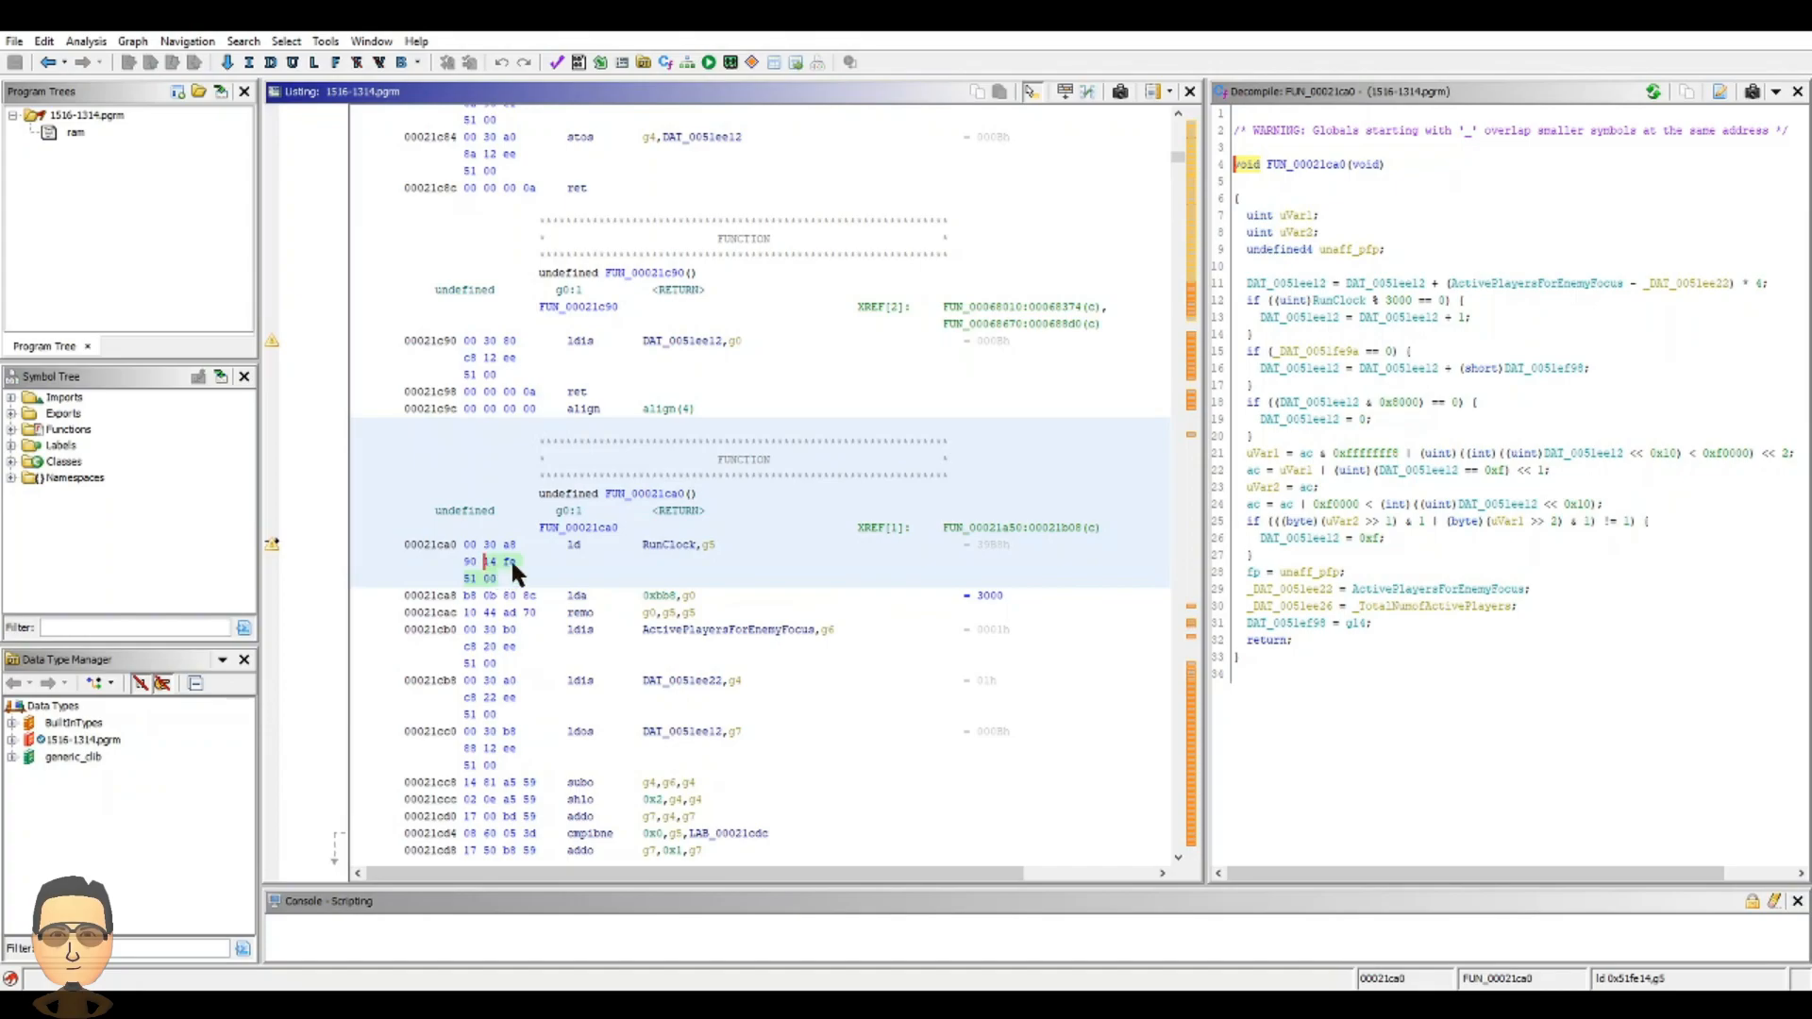
mouse_move(653, 544)
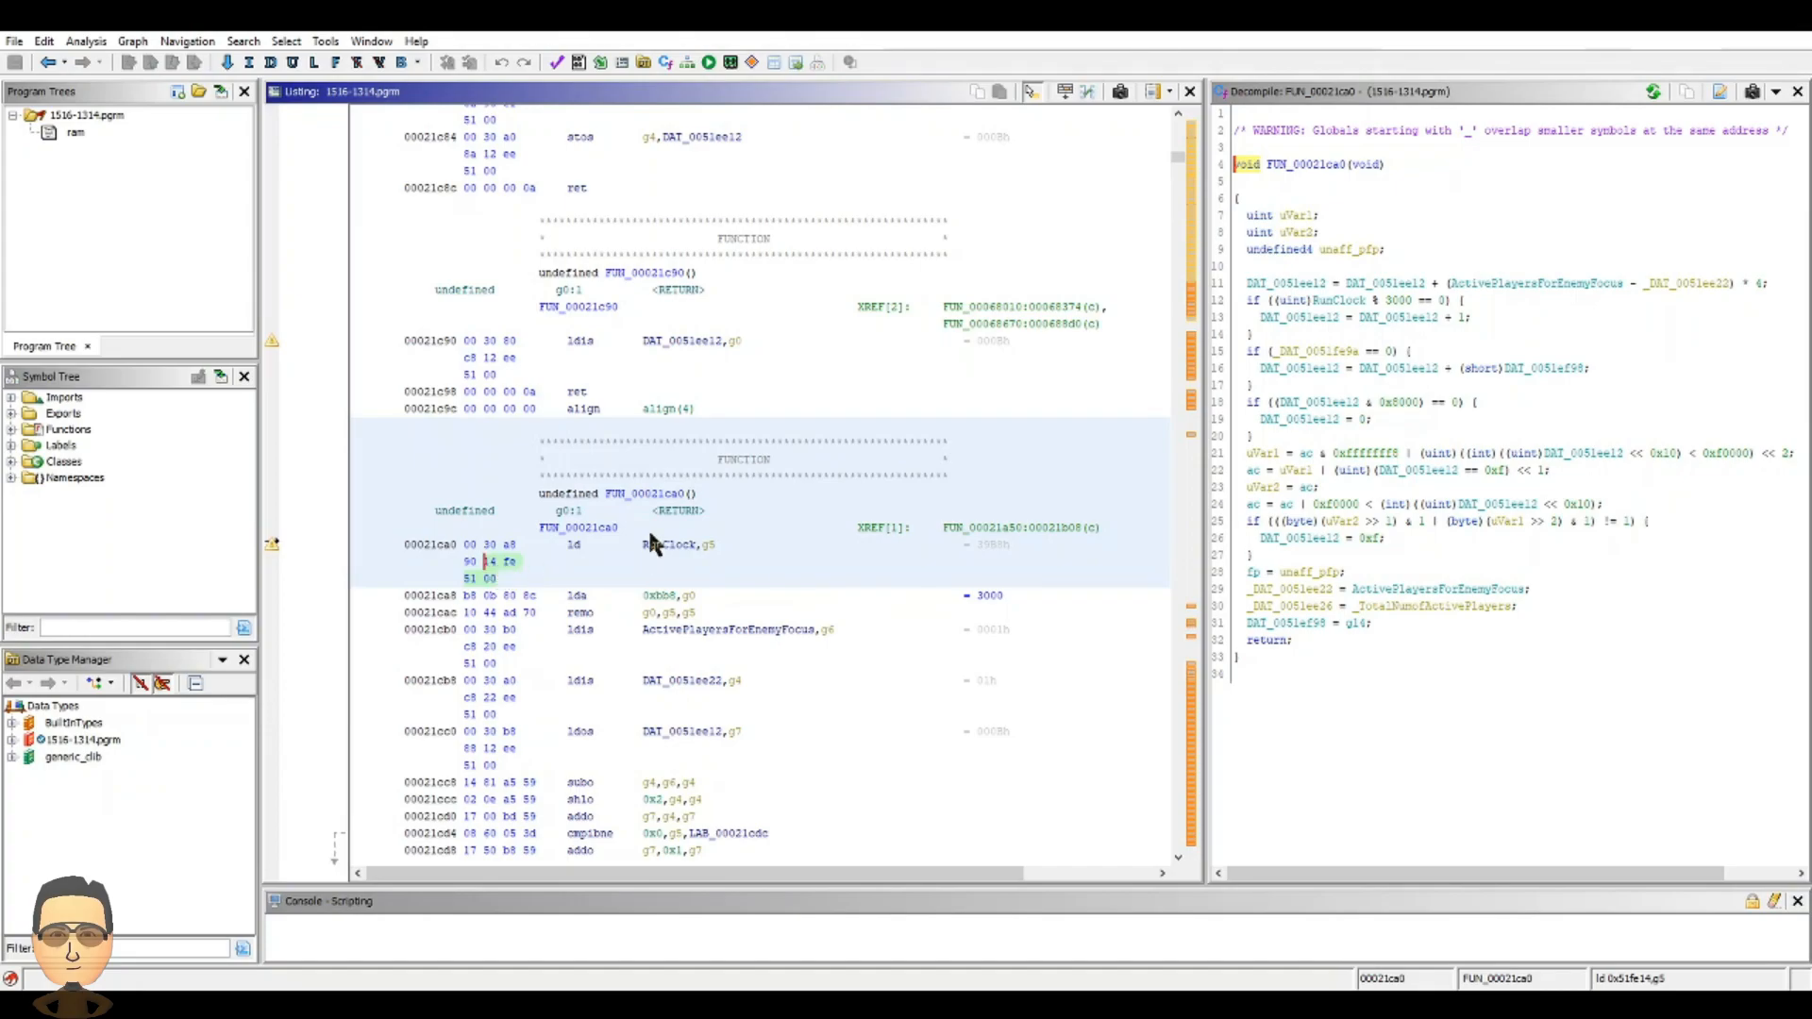
mouse_move(657, 553)
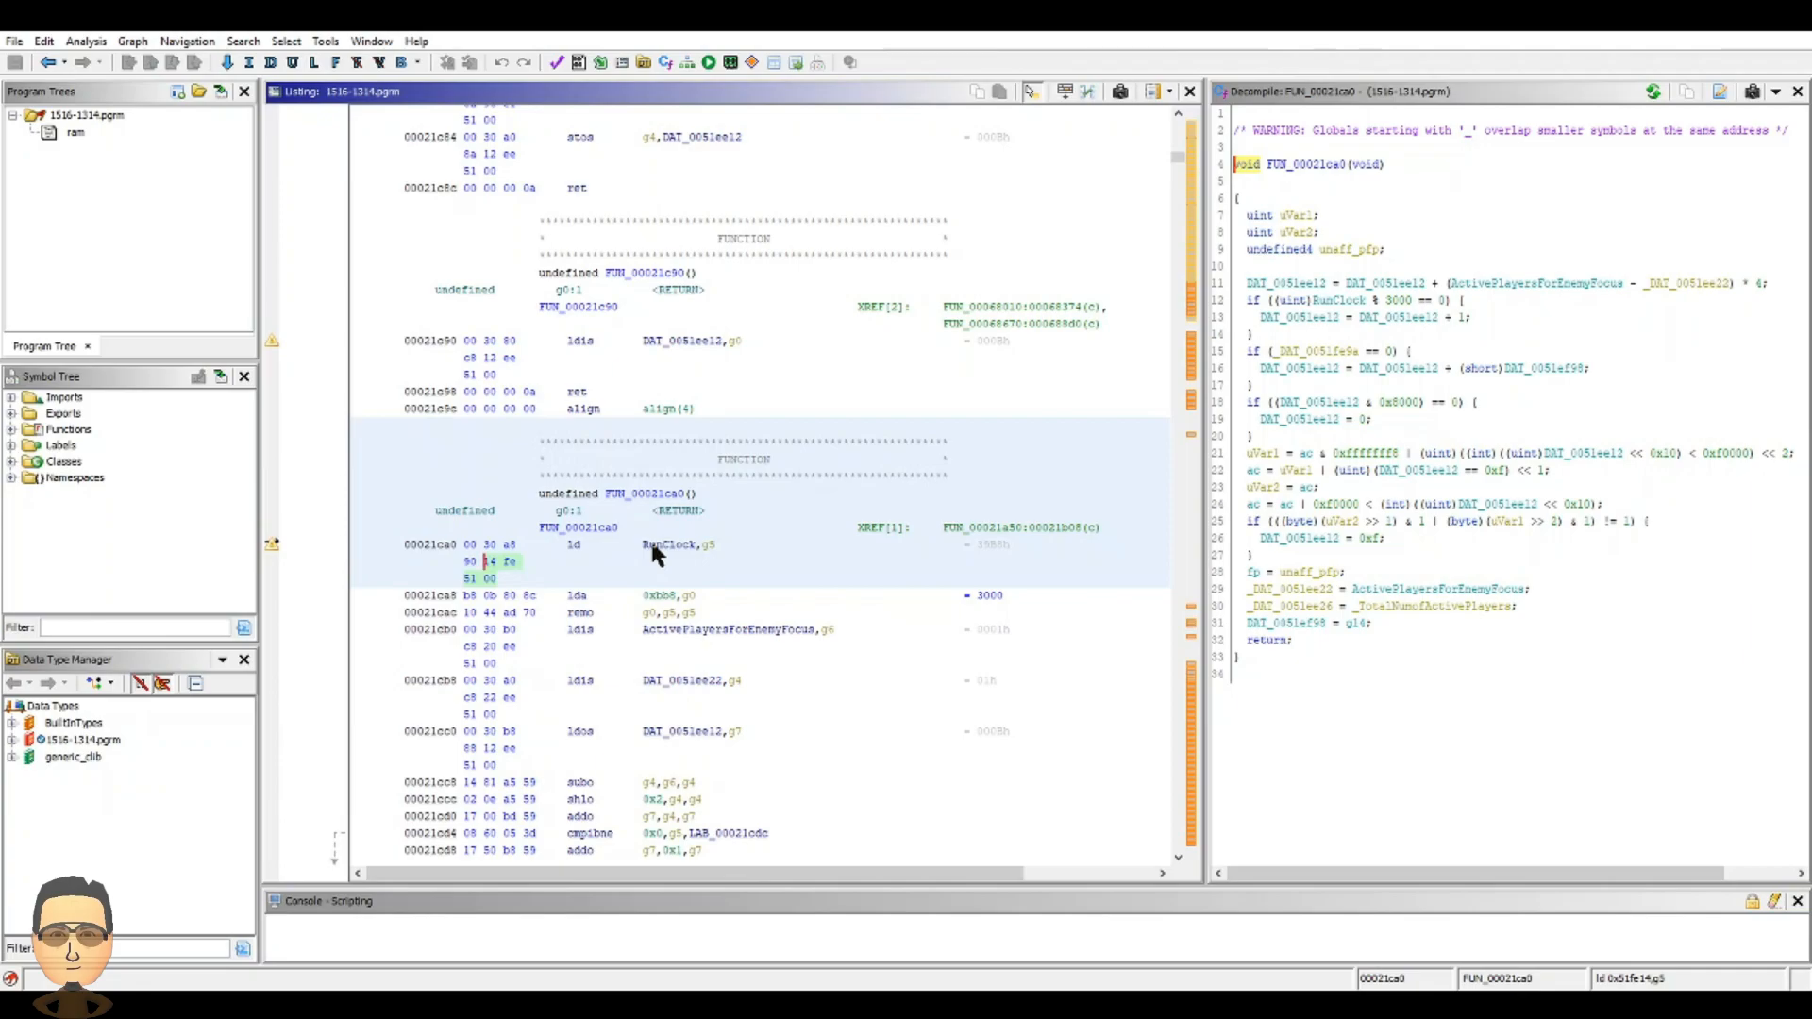
mouse_move(668, 564)
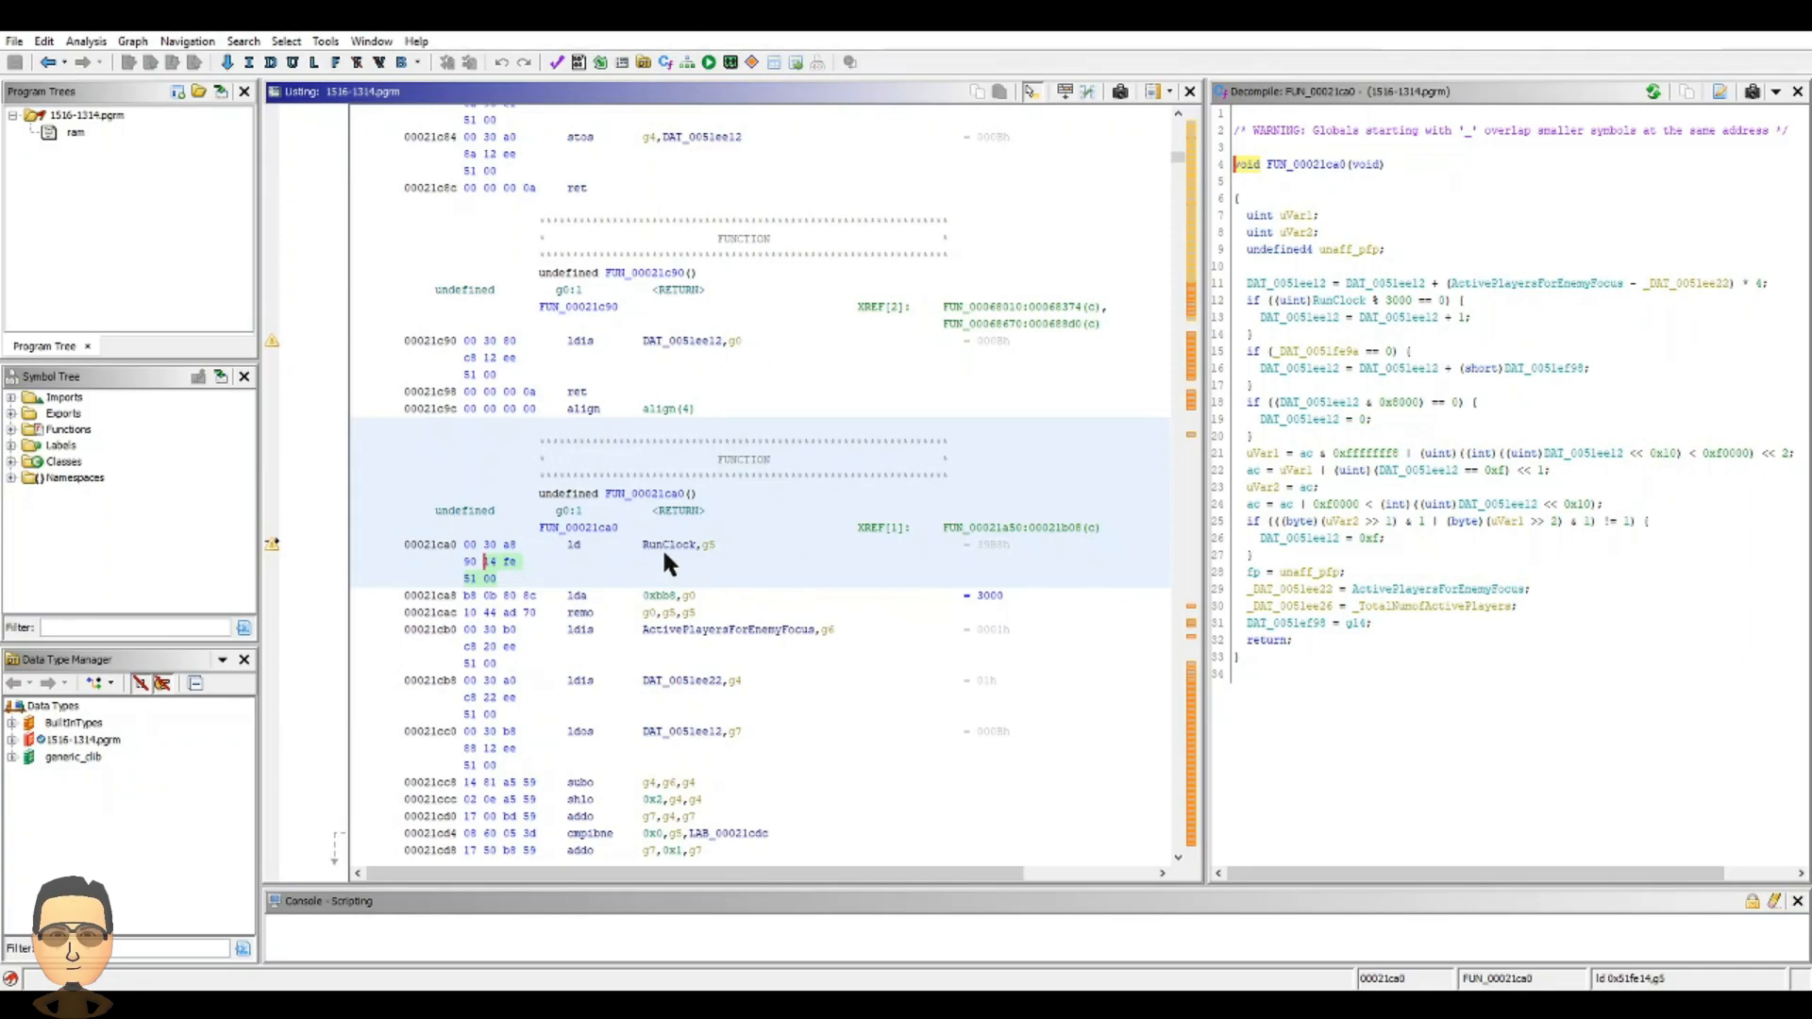
mouse_move(711, 563)
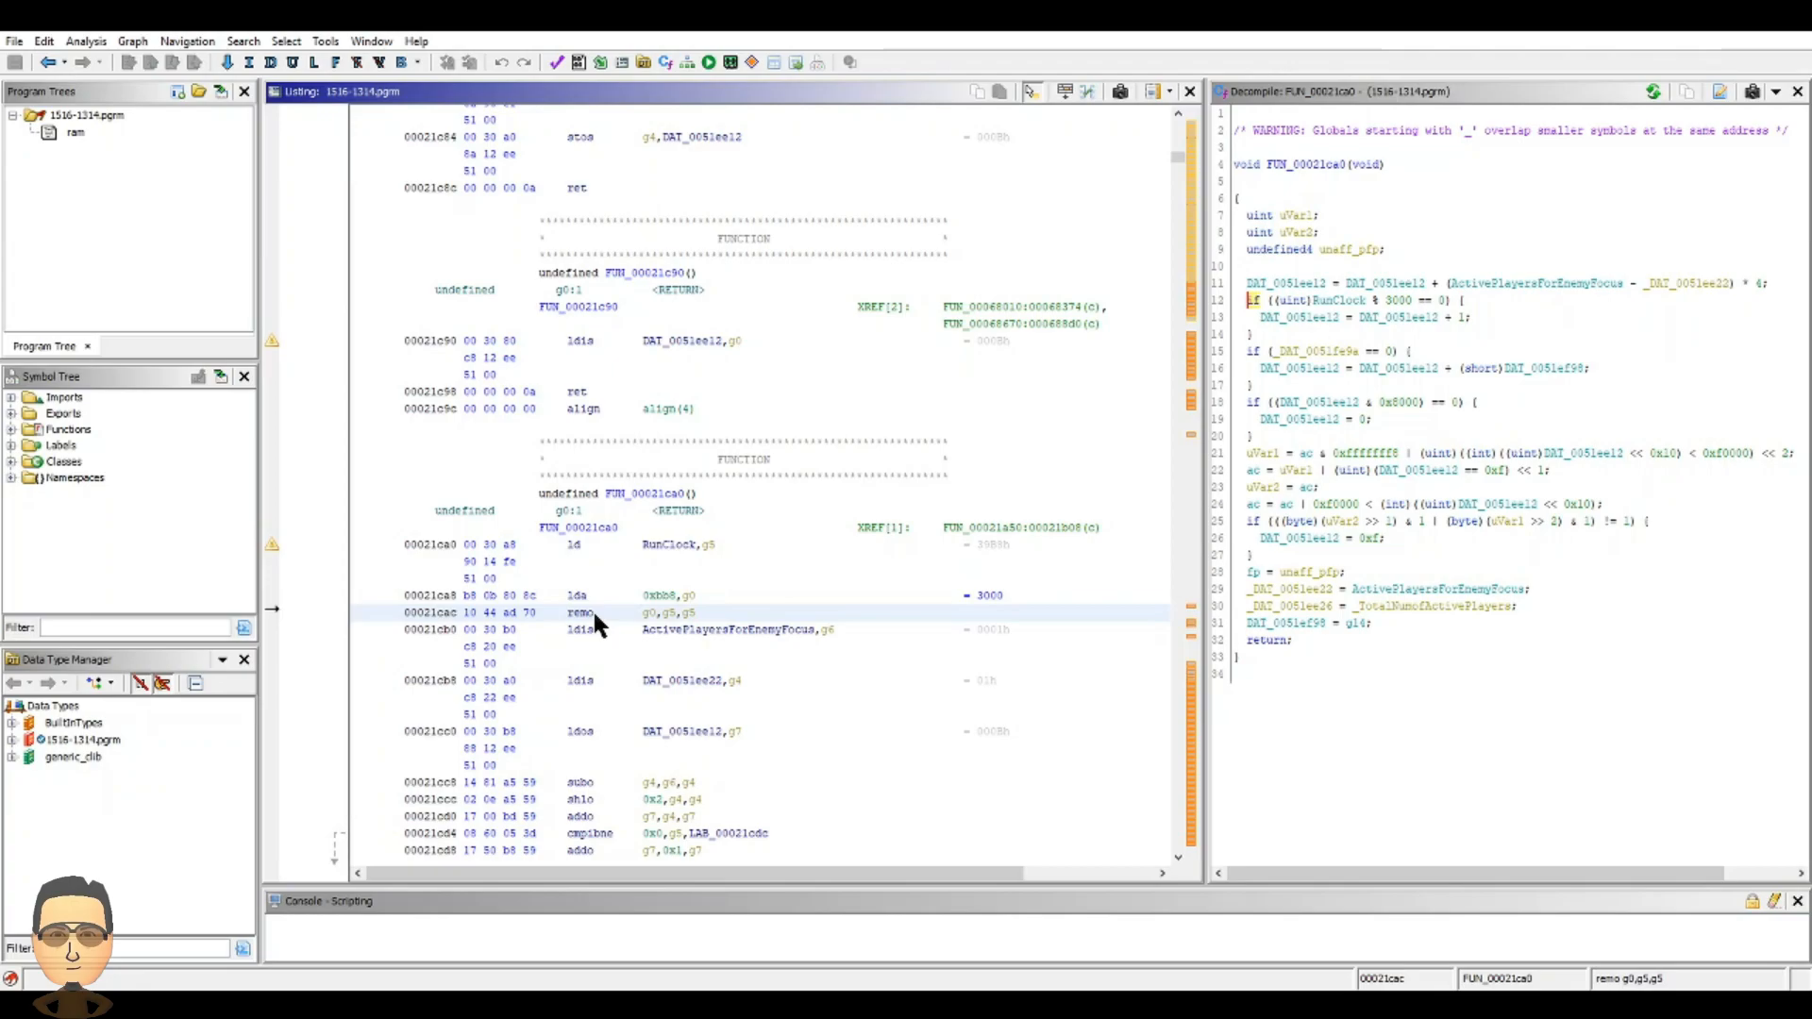
mouse_move(707, 621)
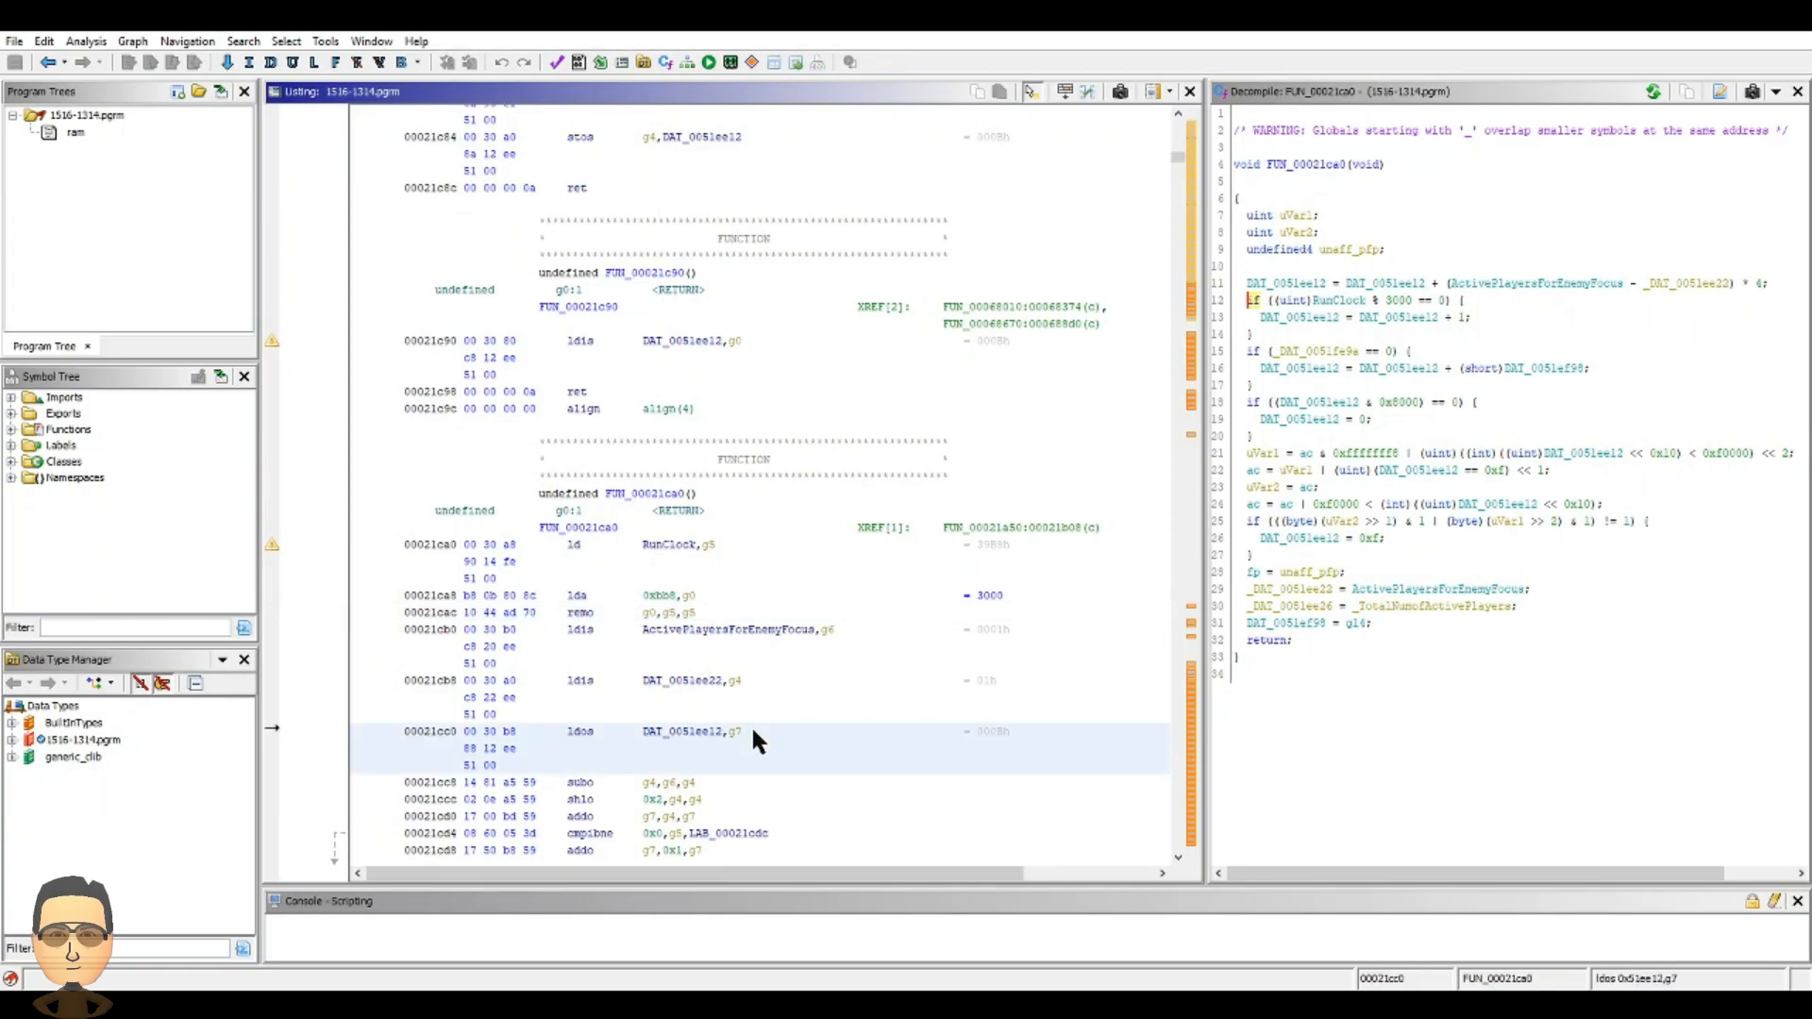
mouse_move(760, 751)
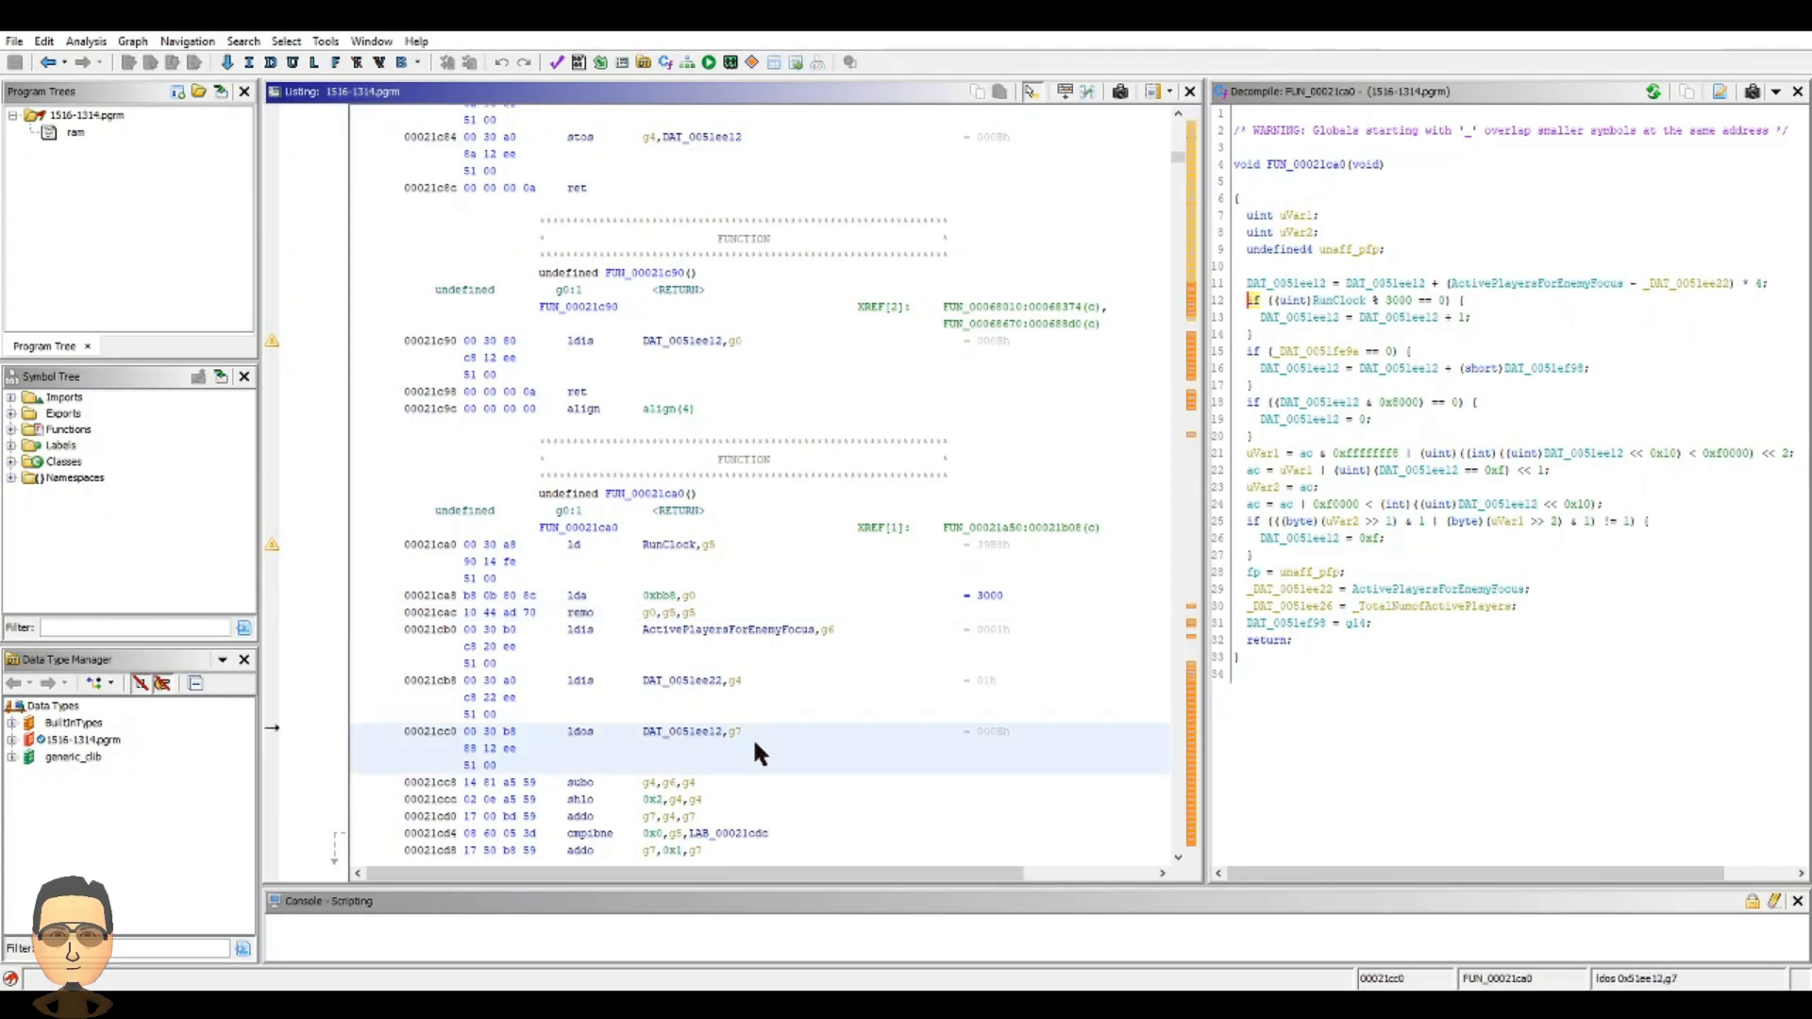
mouse_move(566, 751)
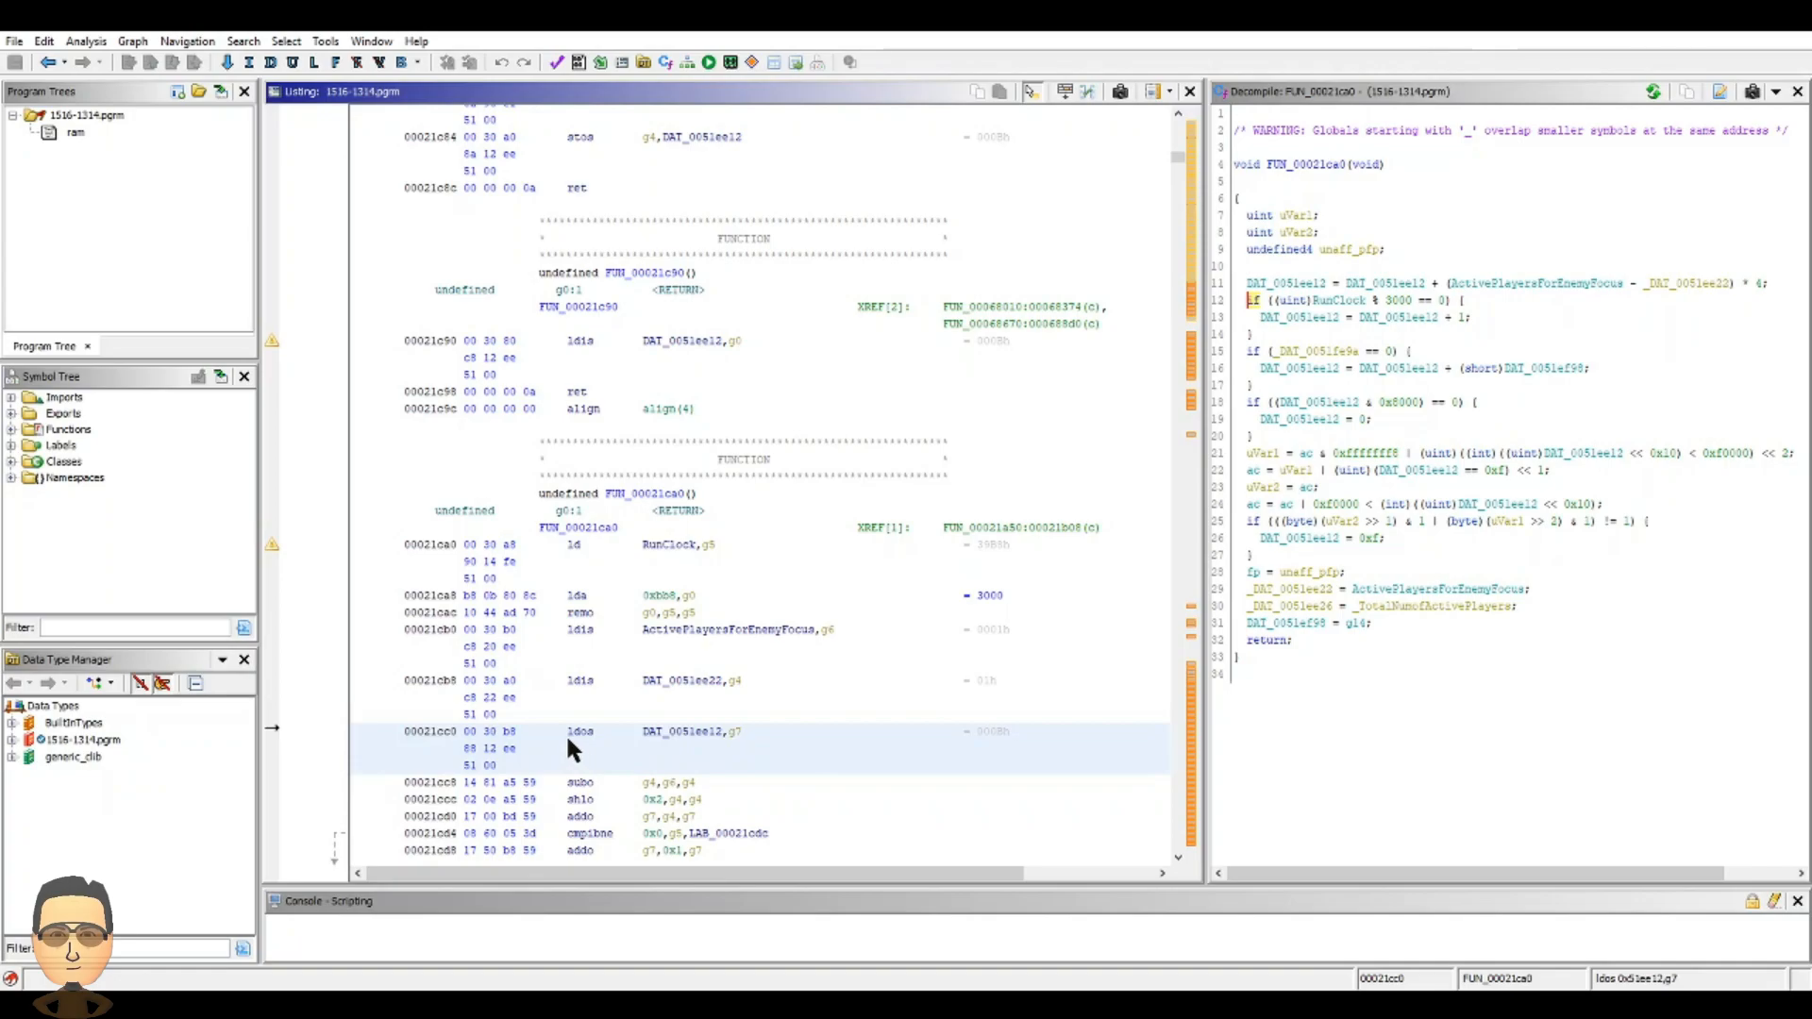
mouse_move(714, 764)
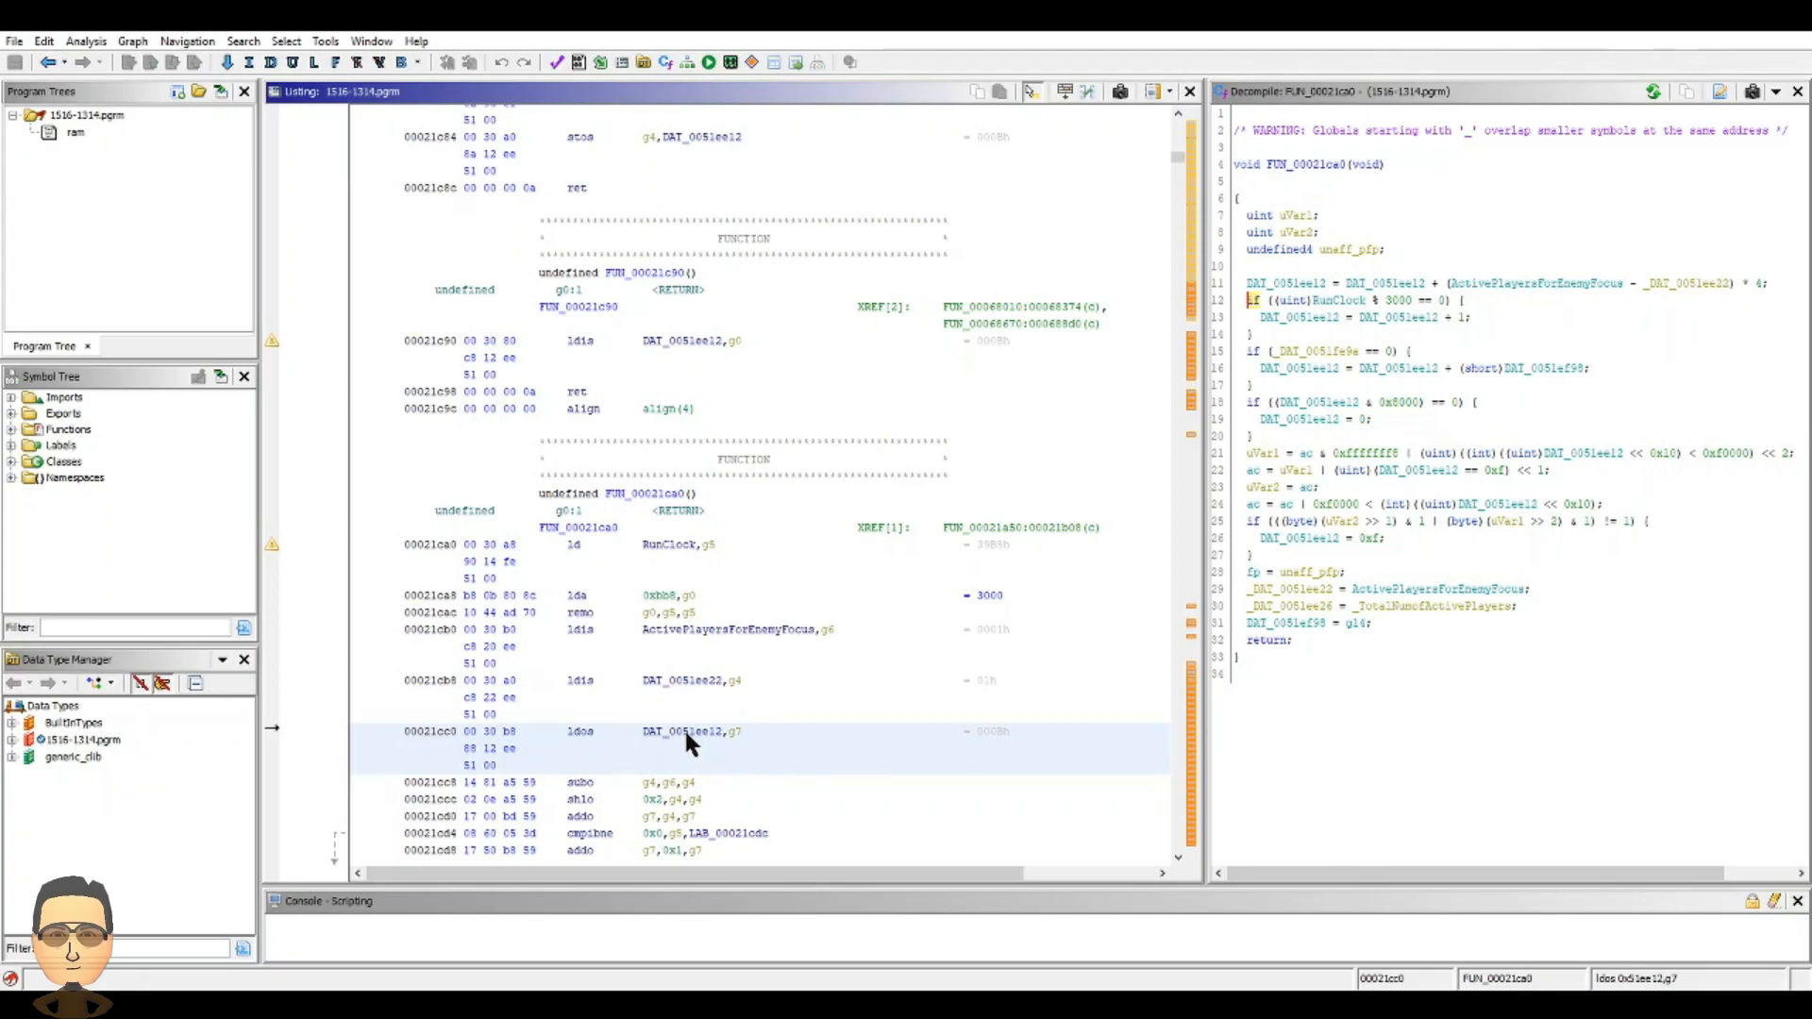
mouse_move(723, 749)
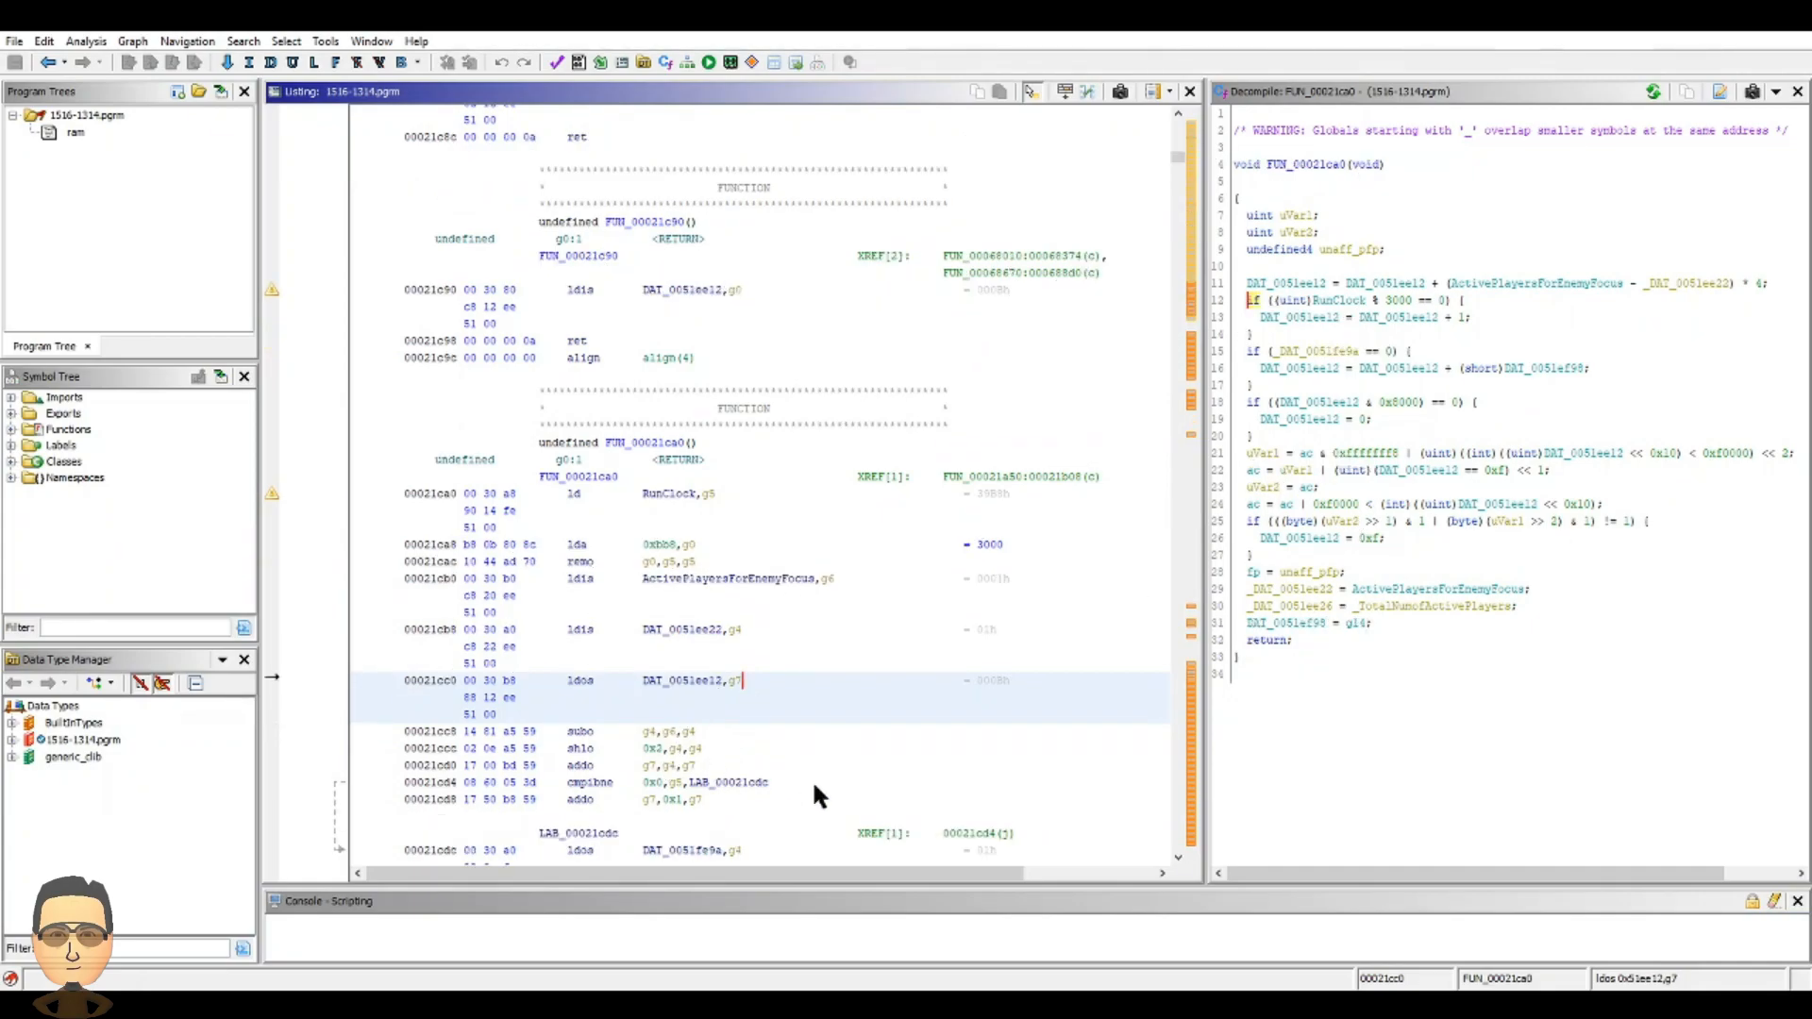
Step: Review function 21CA0's conditional branch after the addition and its remainder-by-3000 check
click(579, 781)
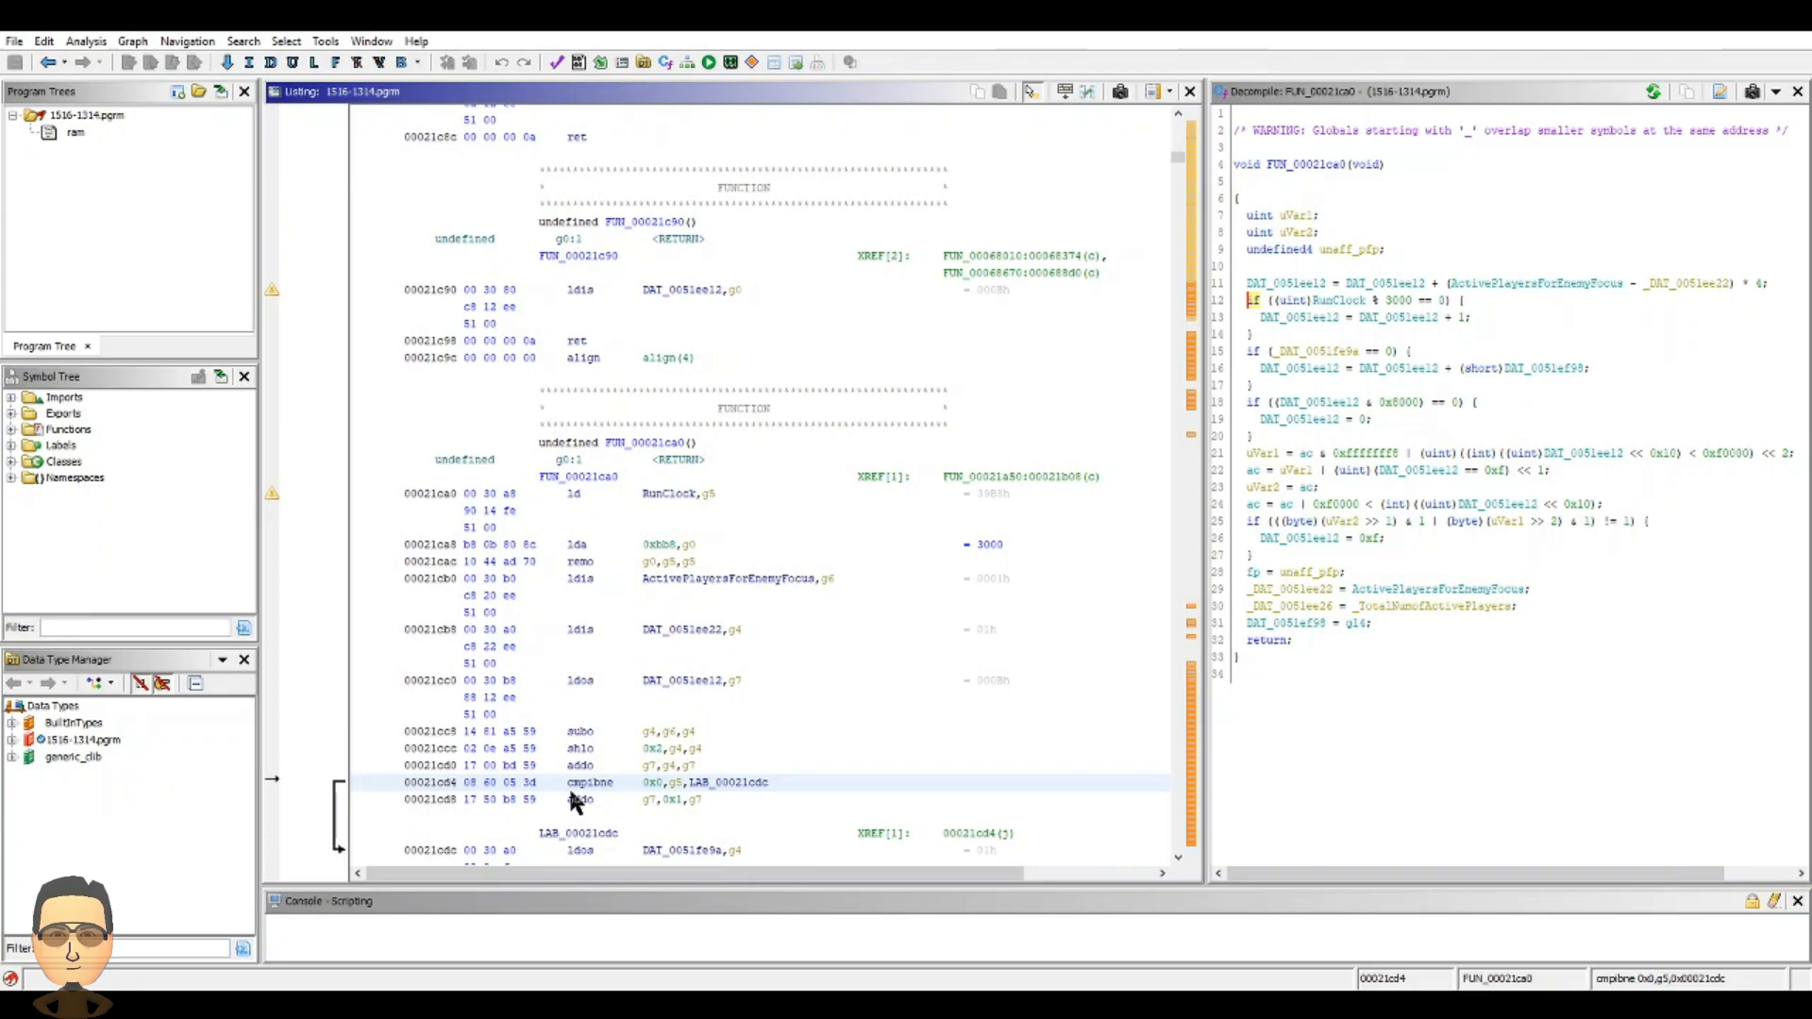
mouse_move(594, 803)
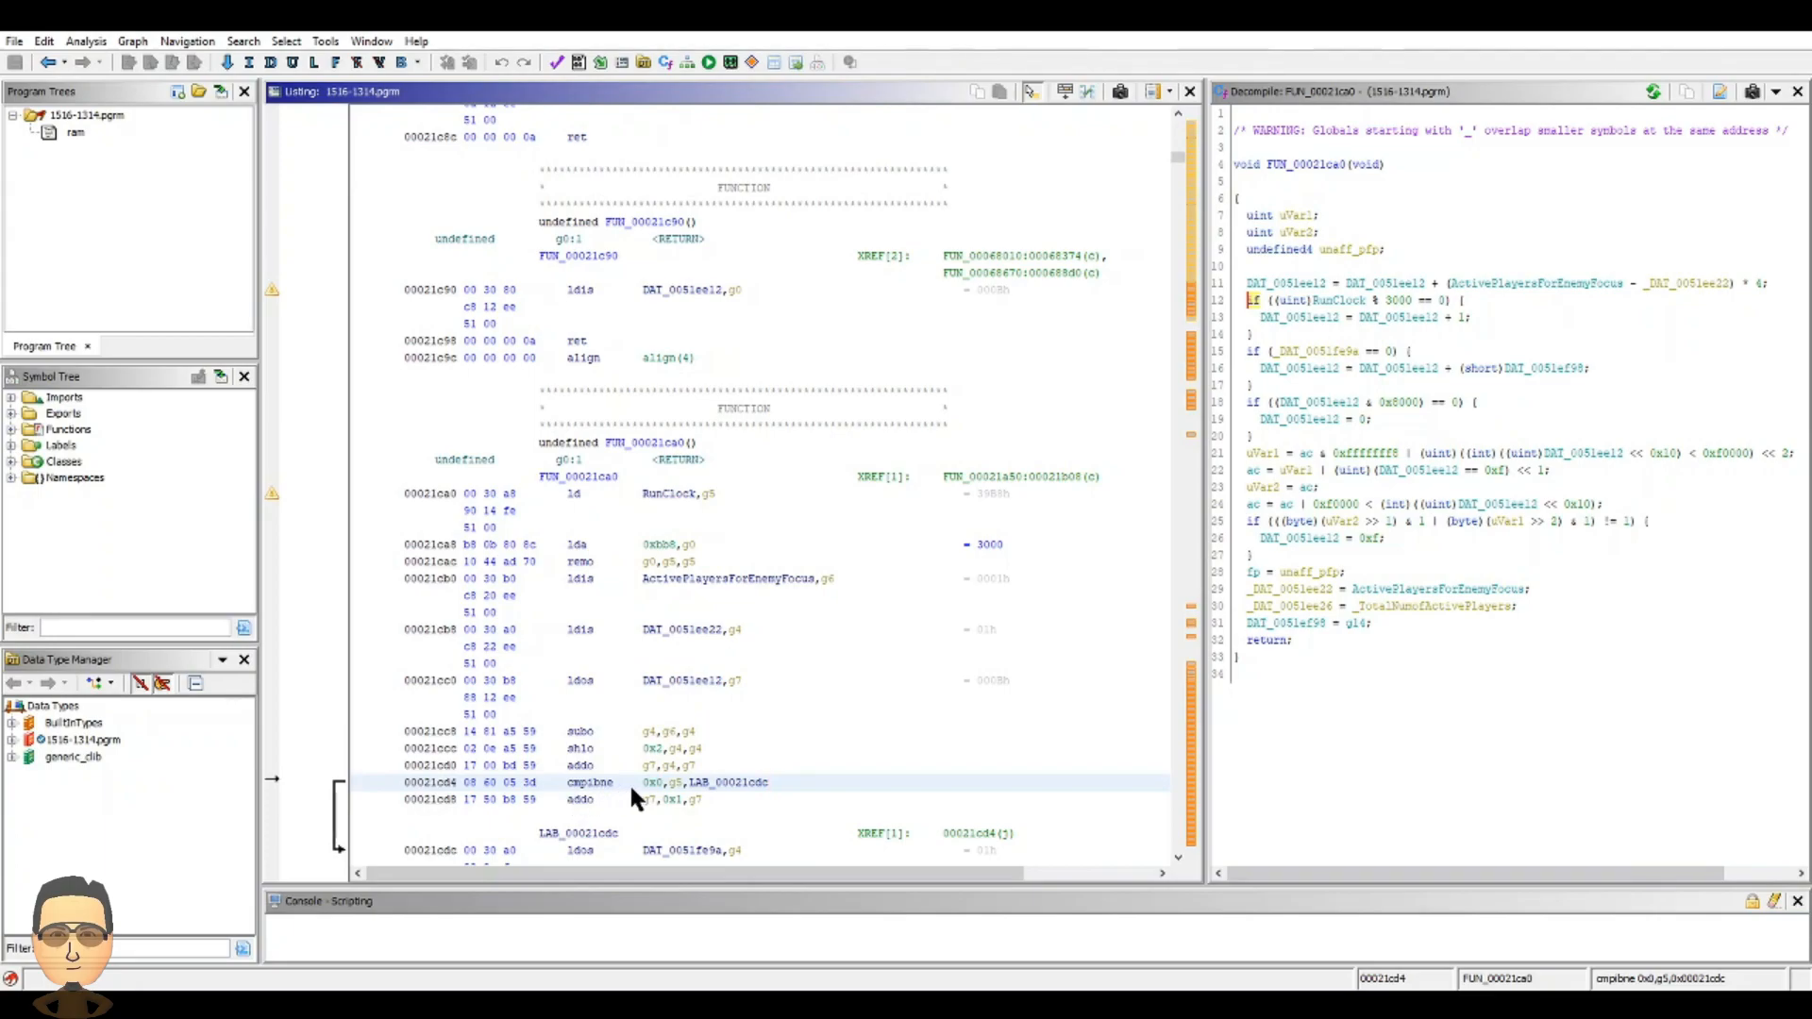
mouse_move(675, 794)
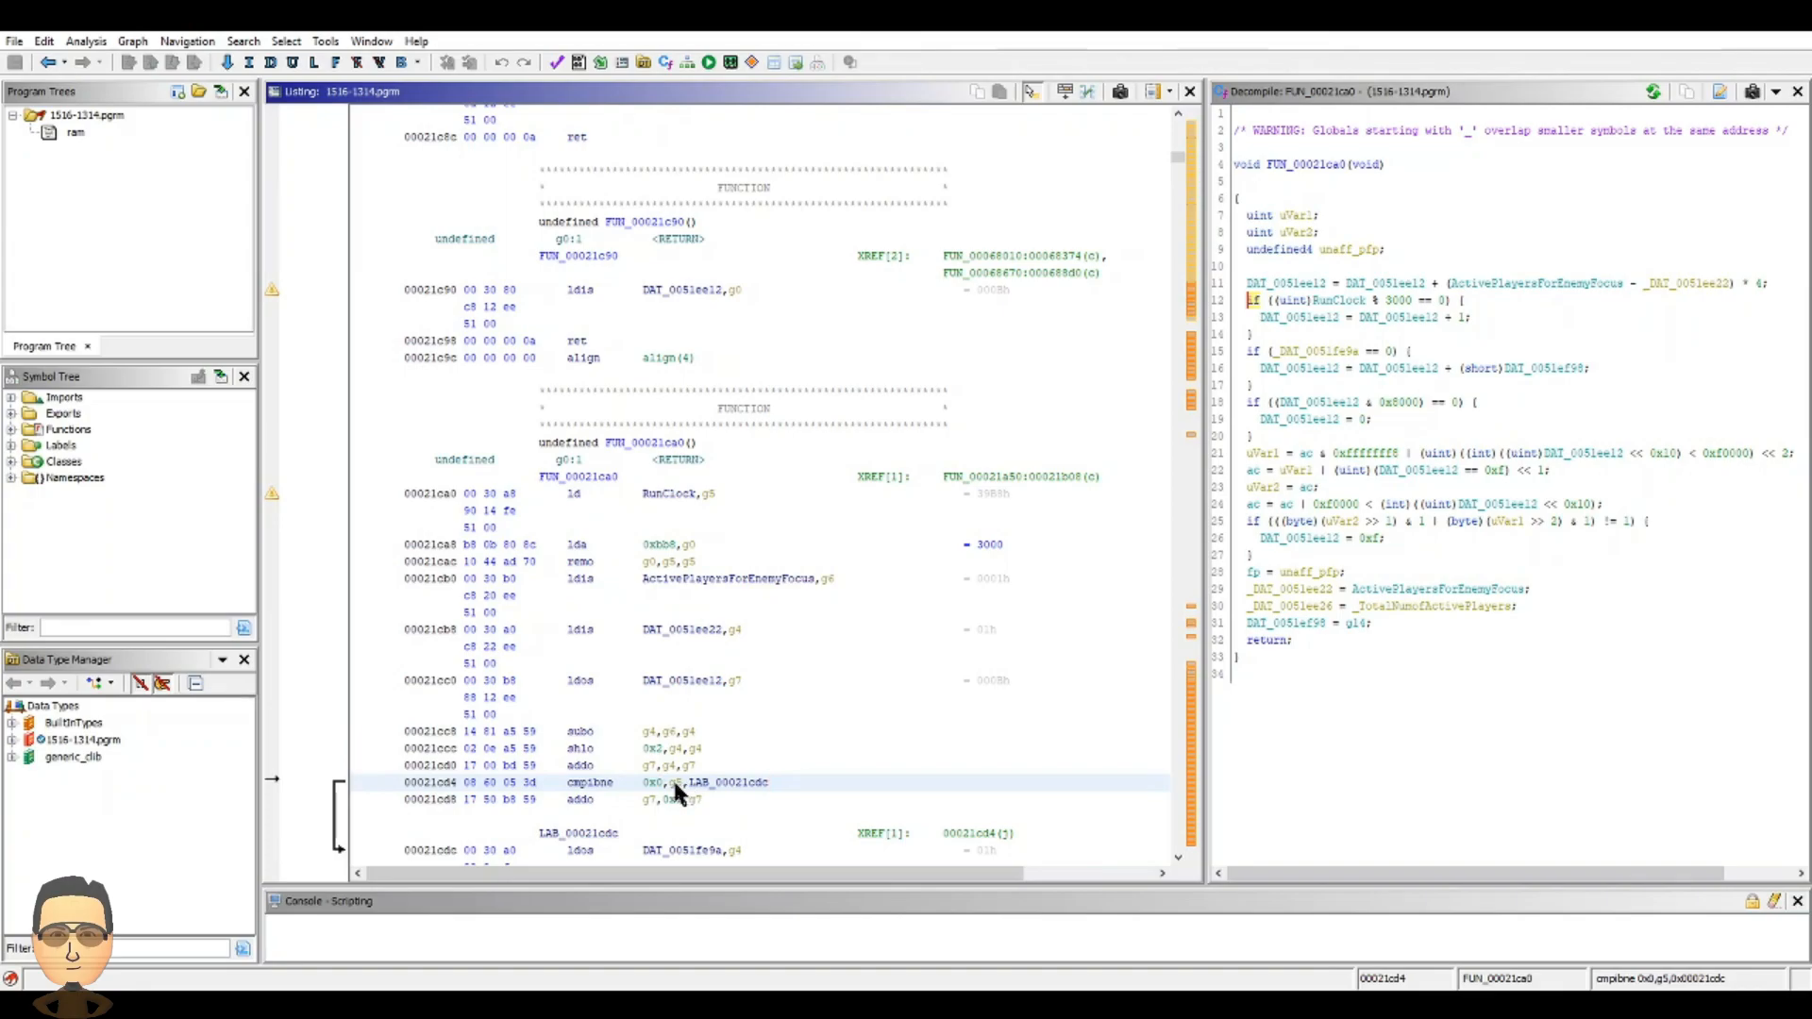
click(692, 561)
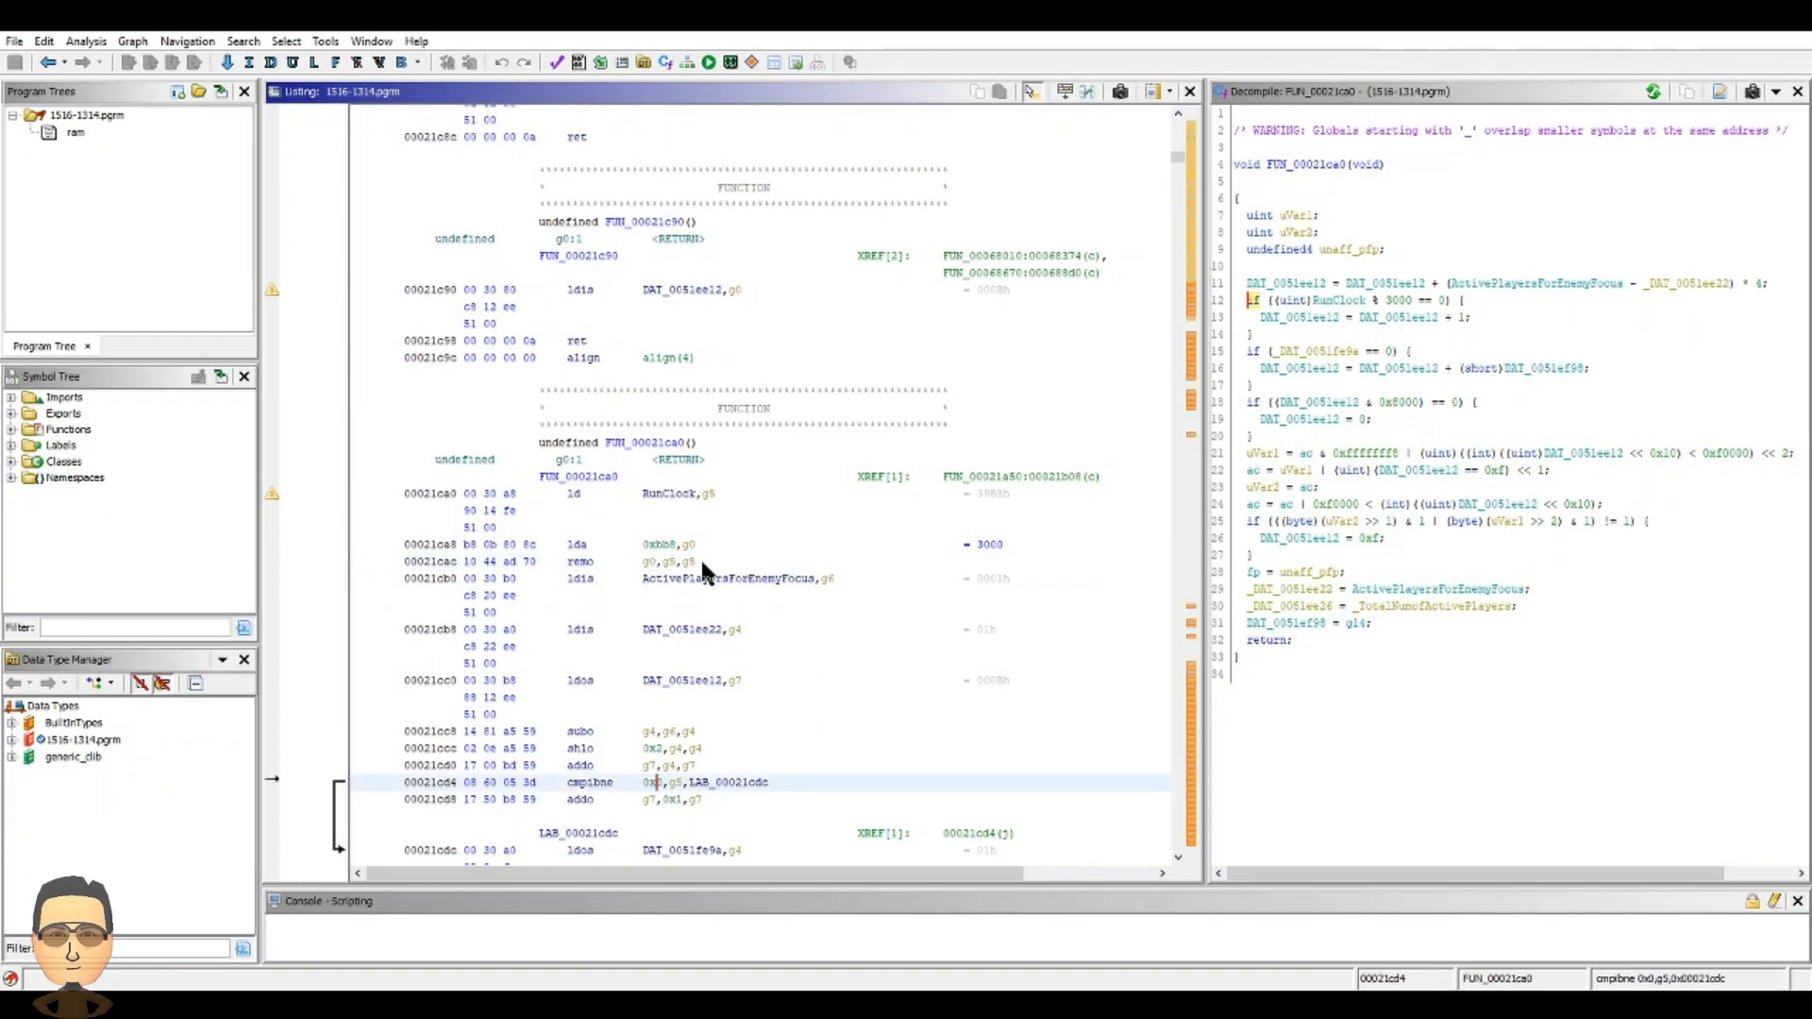
click(692, 563)
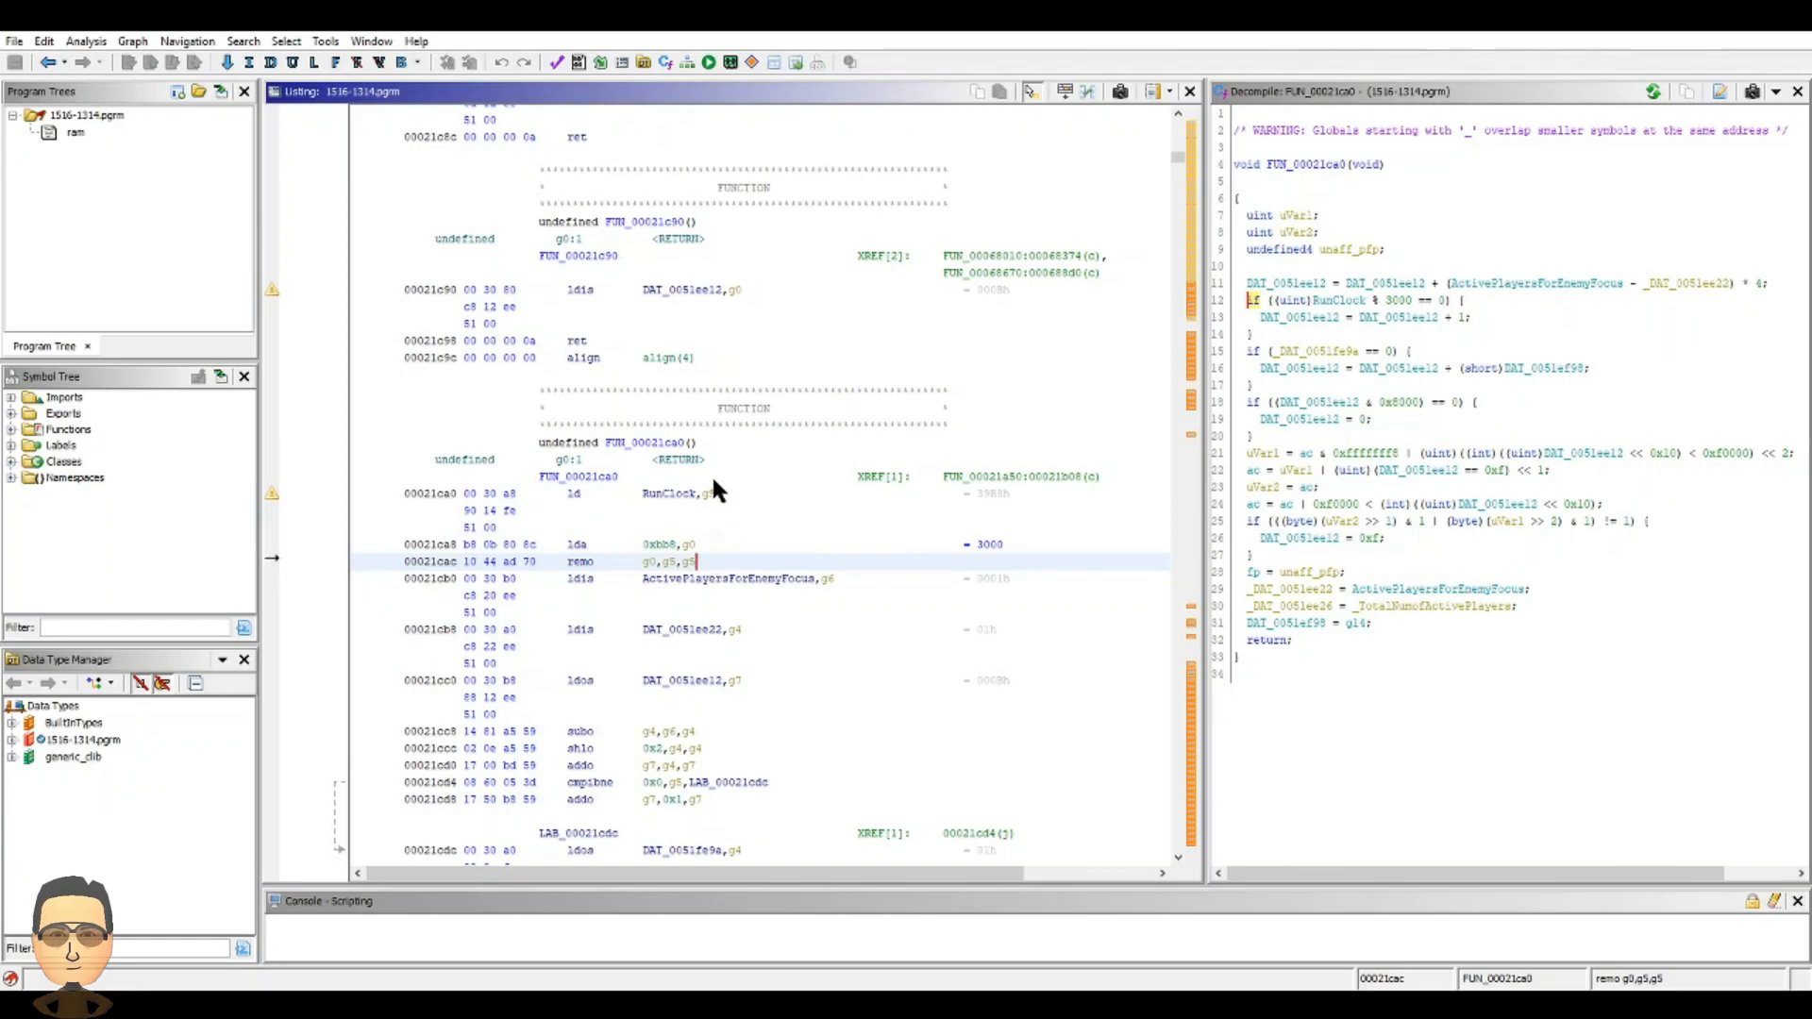
mouse_move(708, 566)
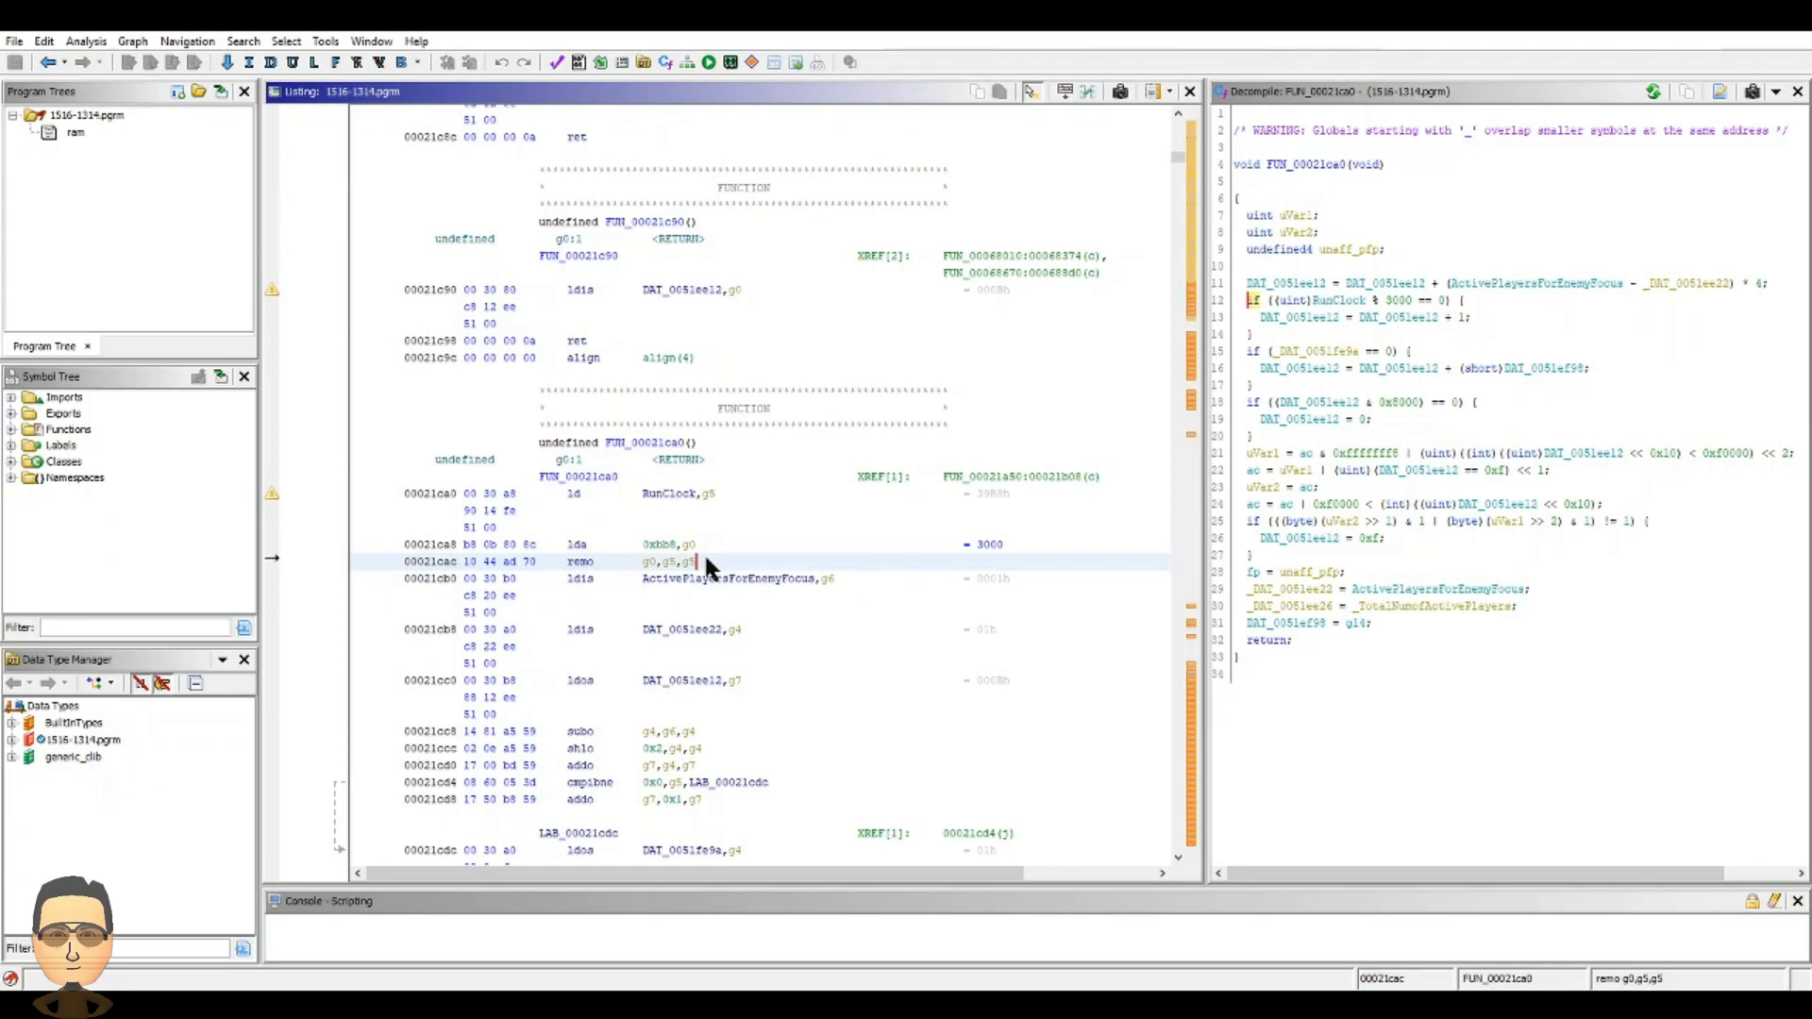
click(681, 781)
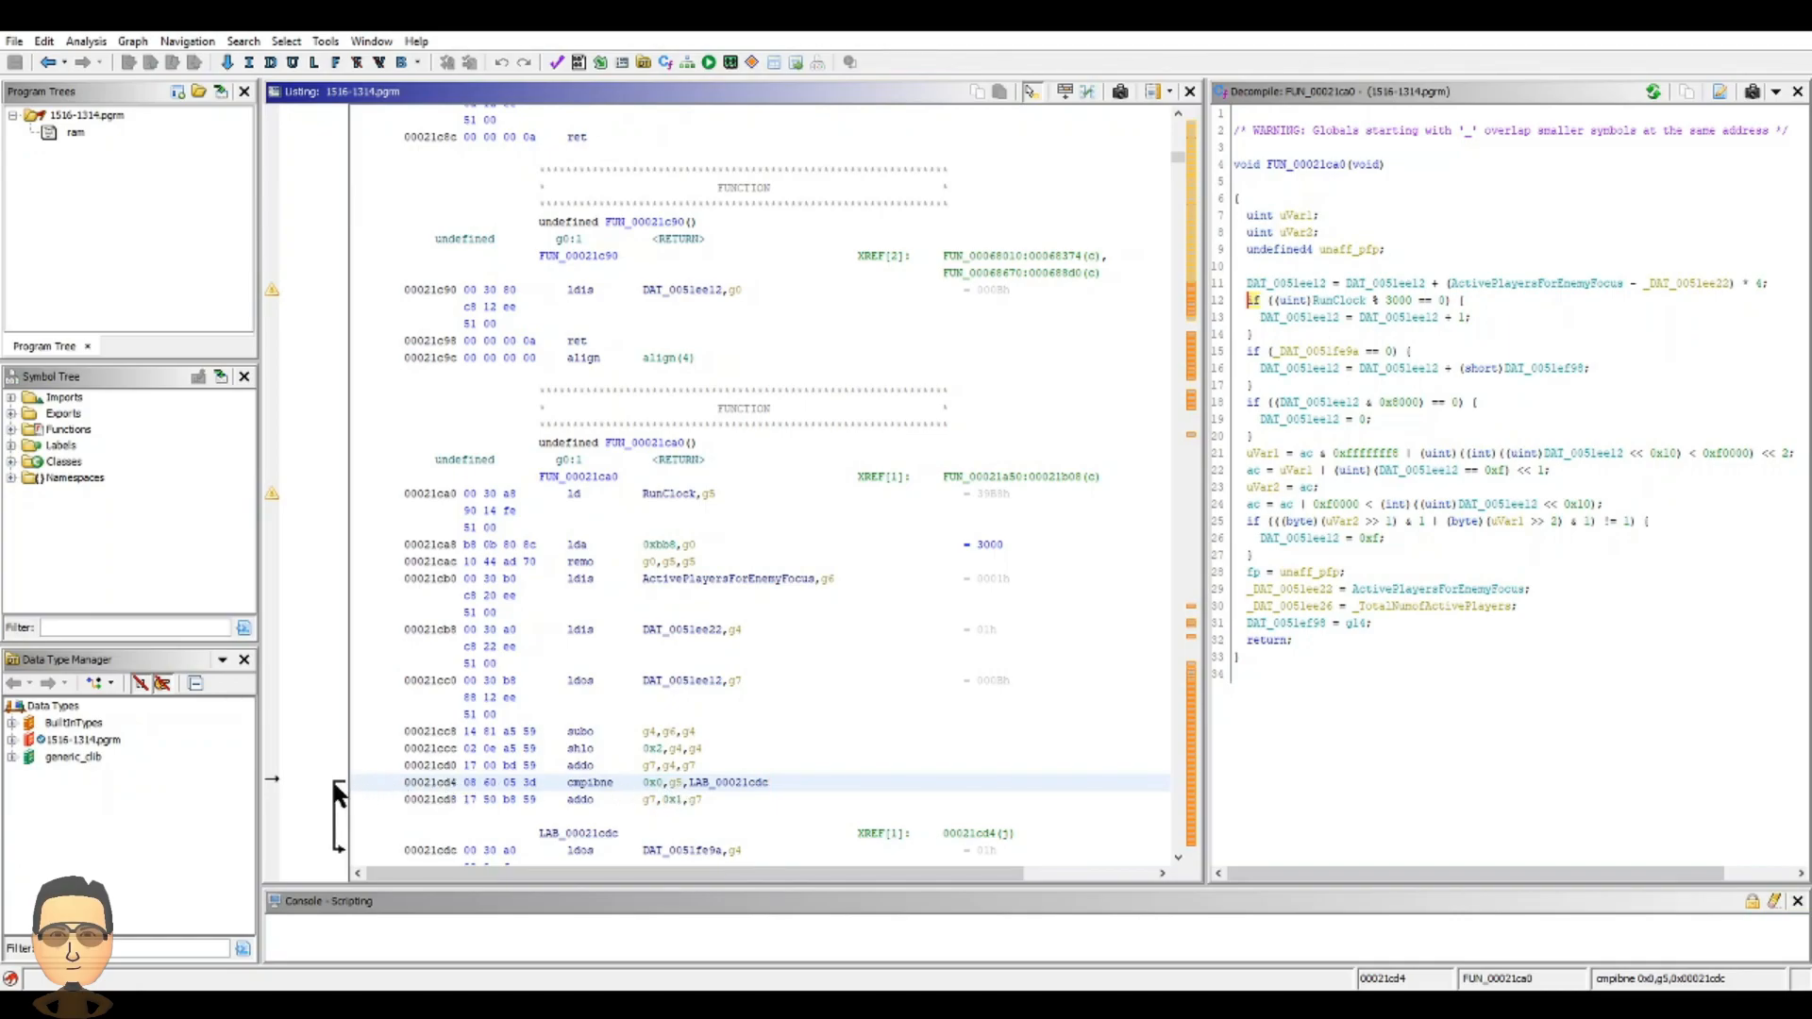
mouse_move(780, 800)
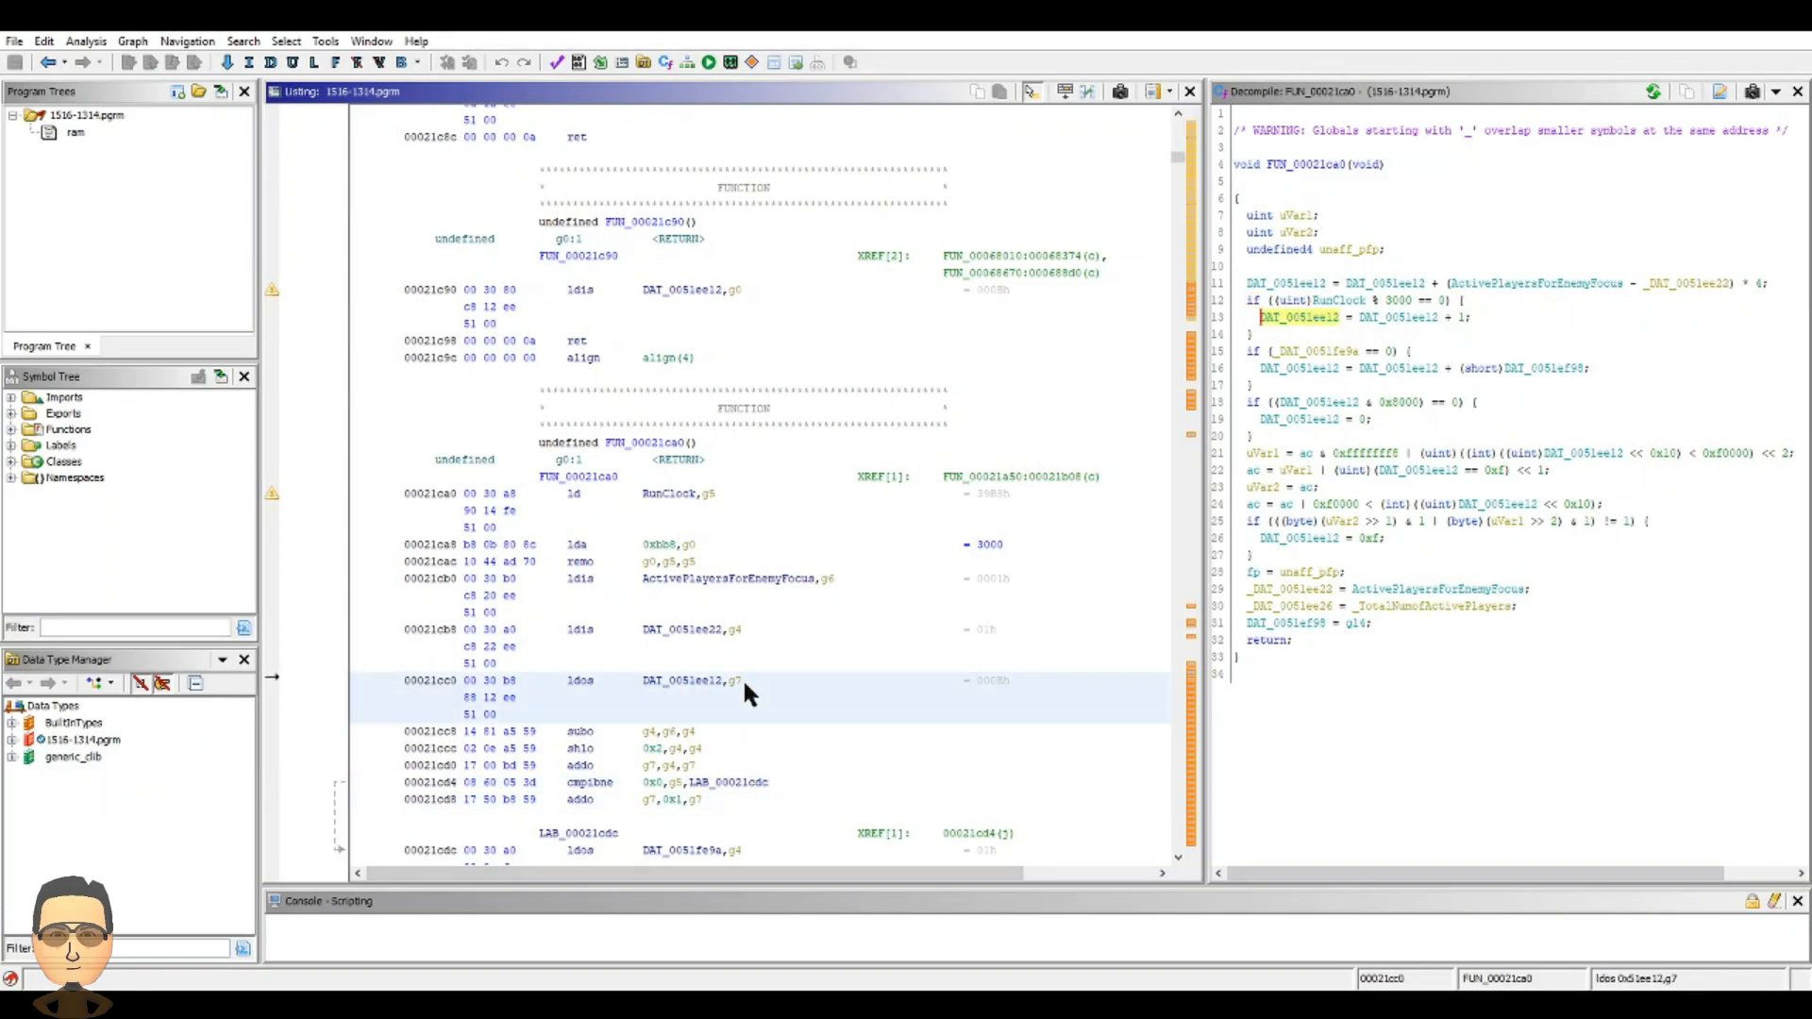
click(680, 800)
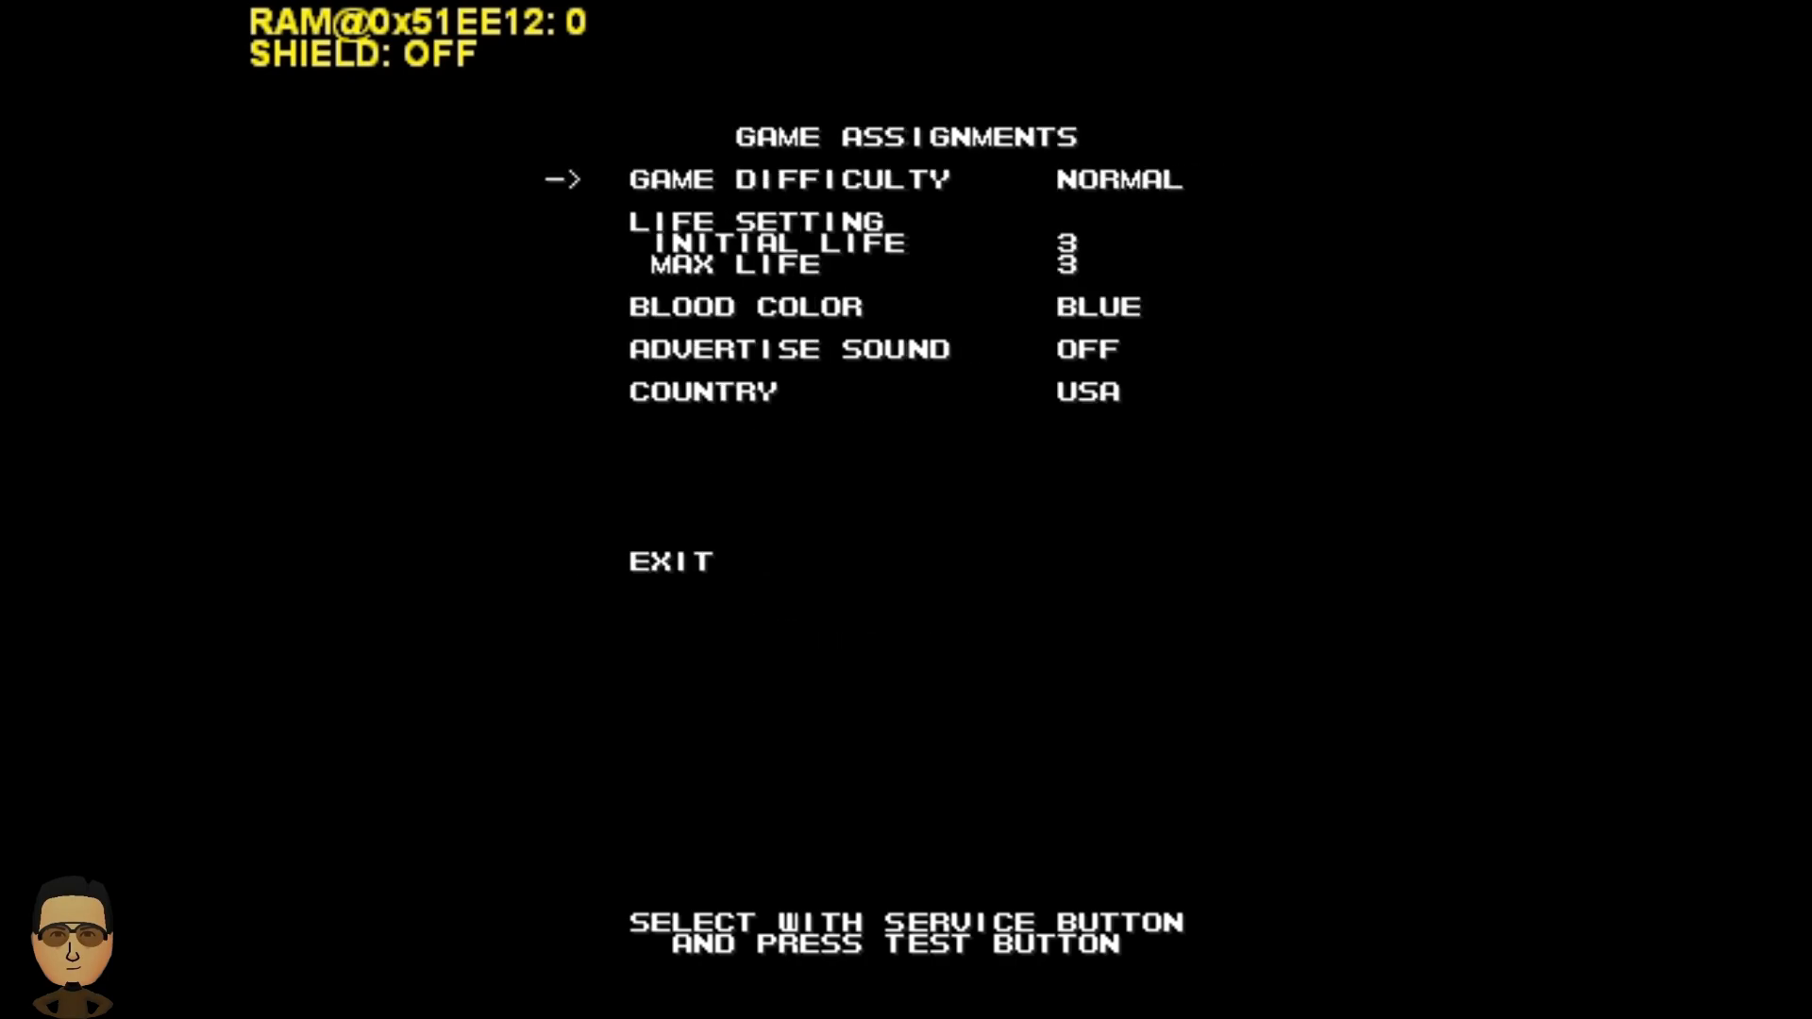
key(down)
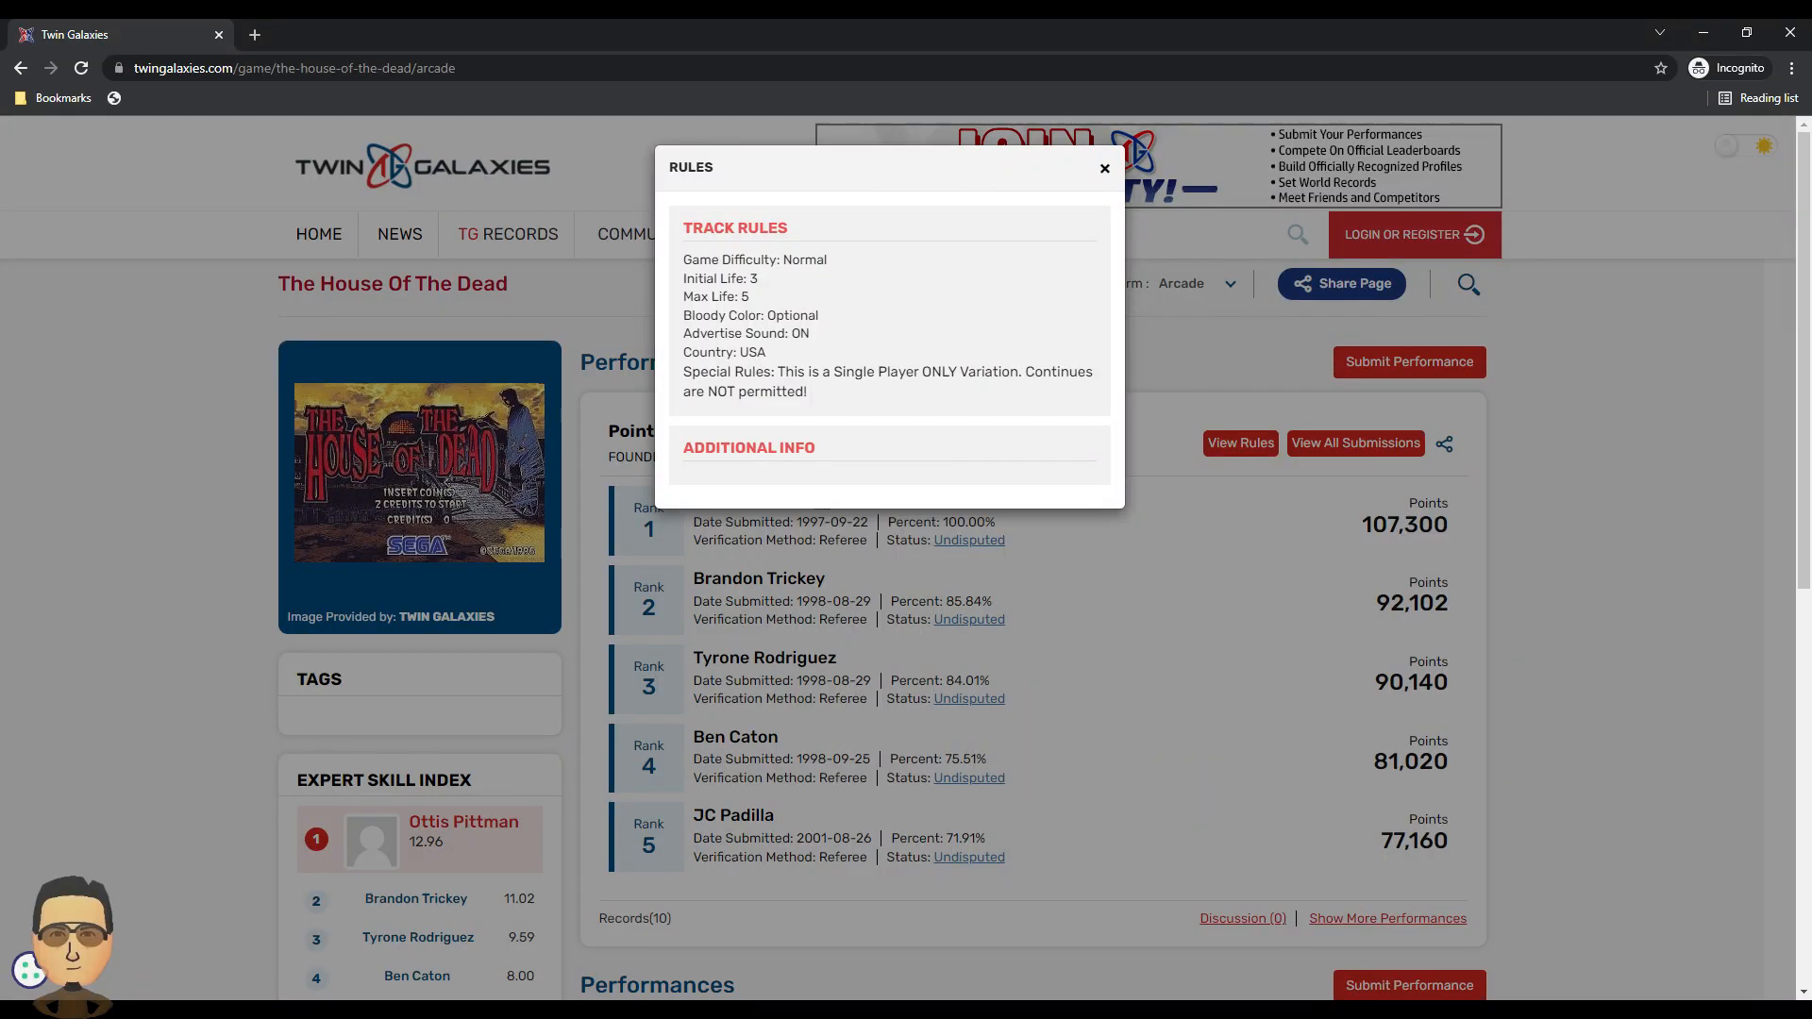
Step: List all submissions and open the rejected Points [Single Player] submission's discussion thread
click(1355, 442)
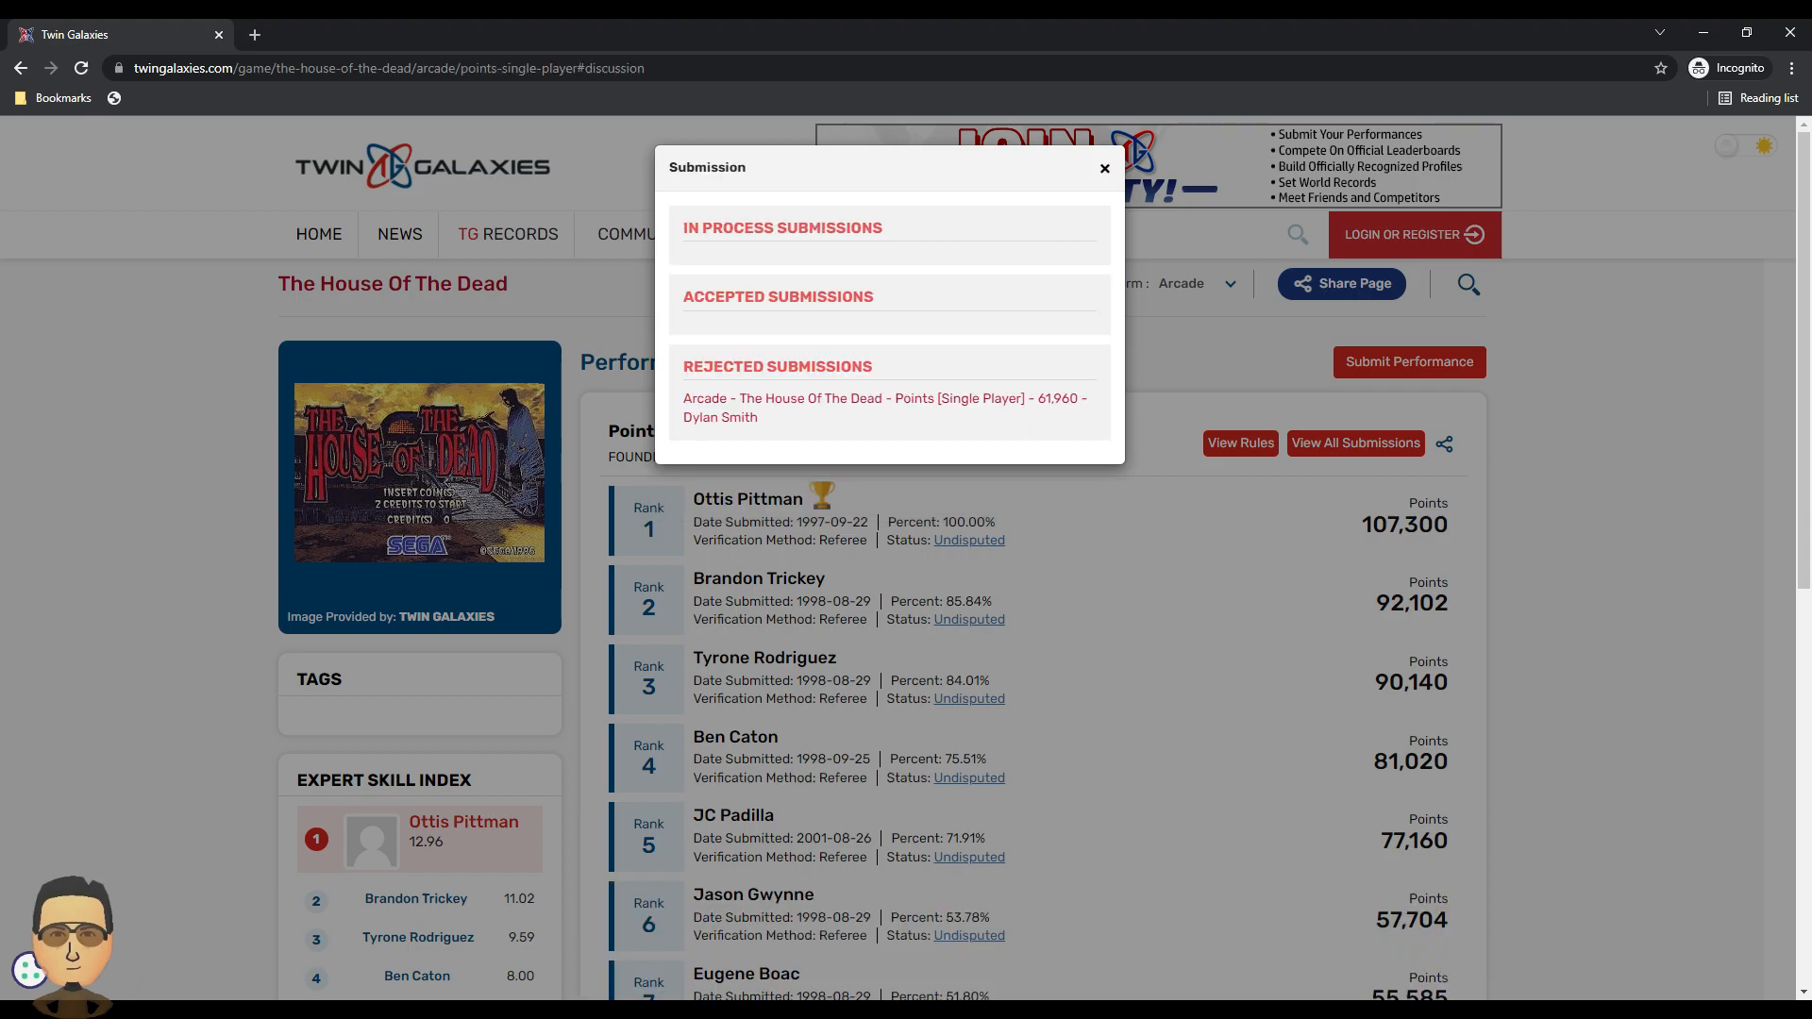
click(883, 408)
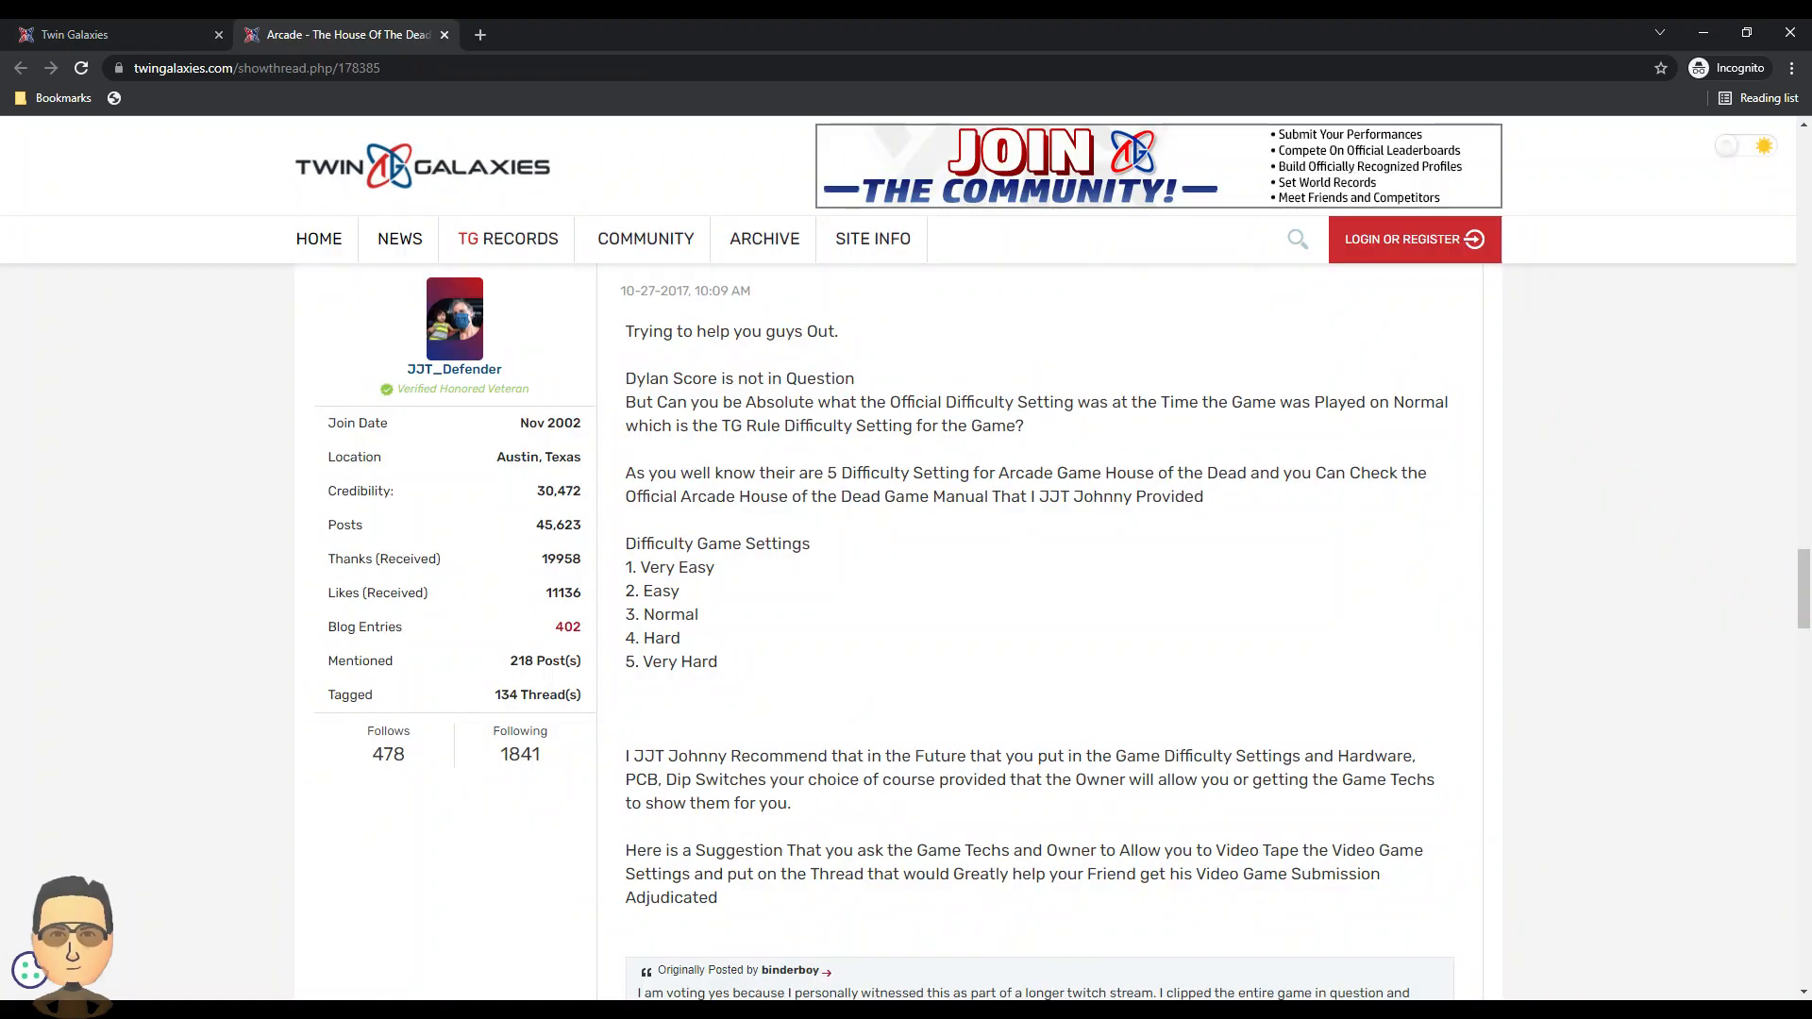